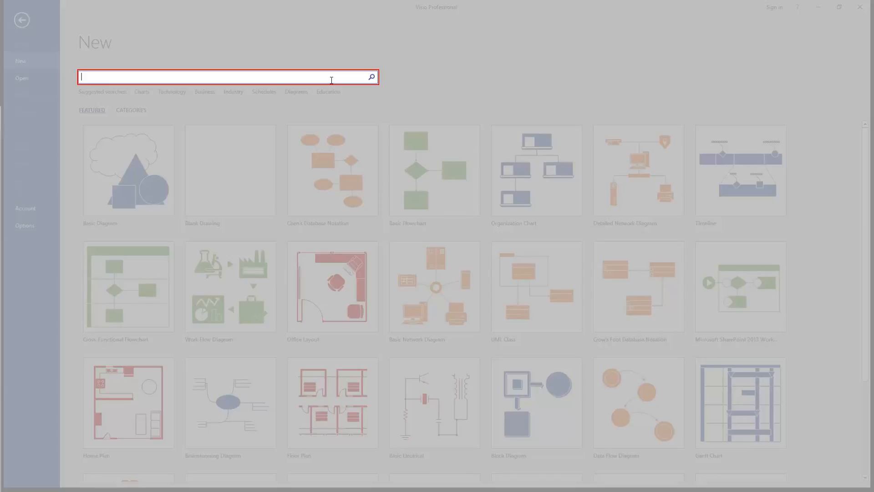
# - Search templates for 'entity' and create a drawing from Chen's Database Notation
pyautogui.write('entity')
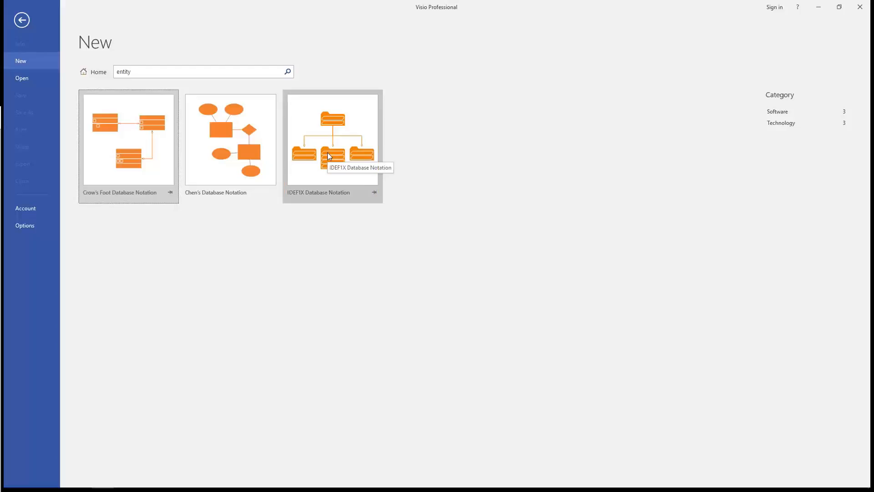
pyautogui.click(229, 139)
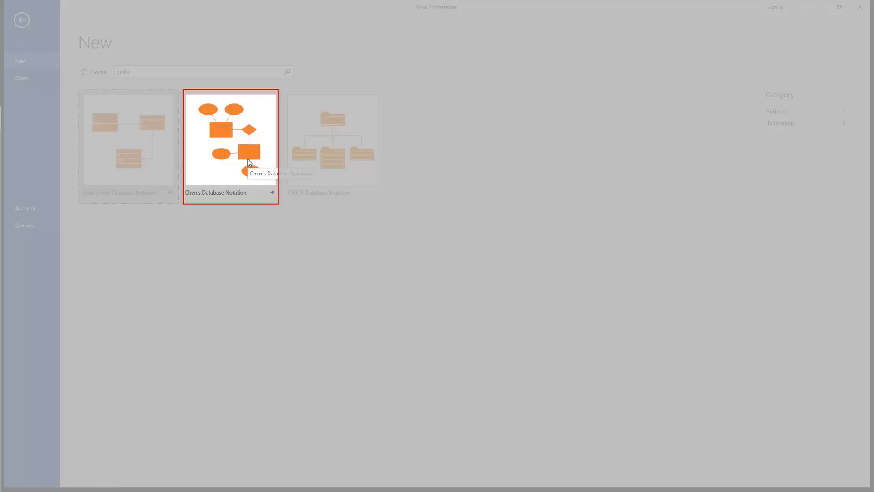
pyautogui.click(231, 139)
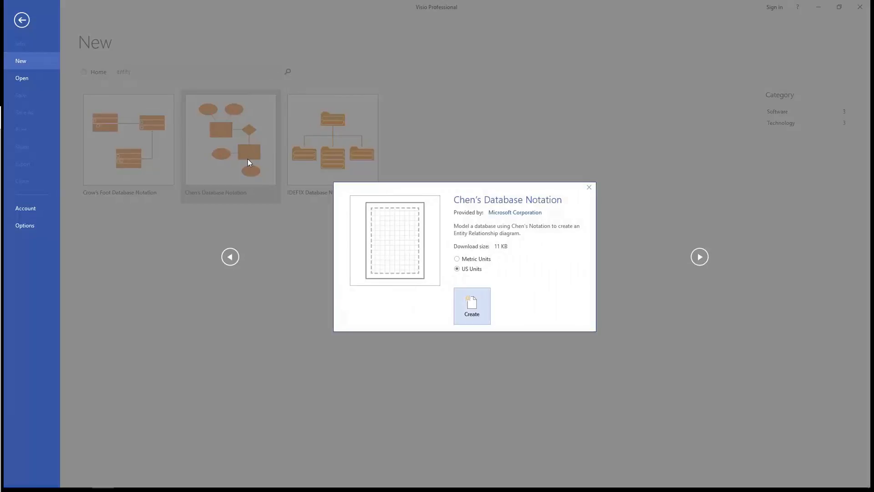
pyautogui.moveTo(464, 298)
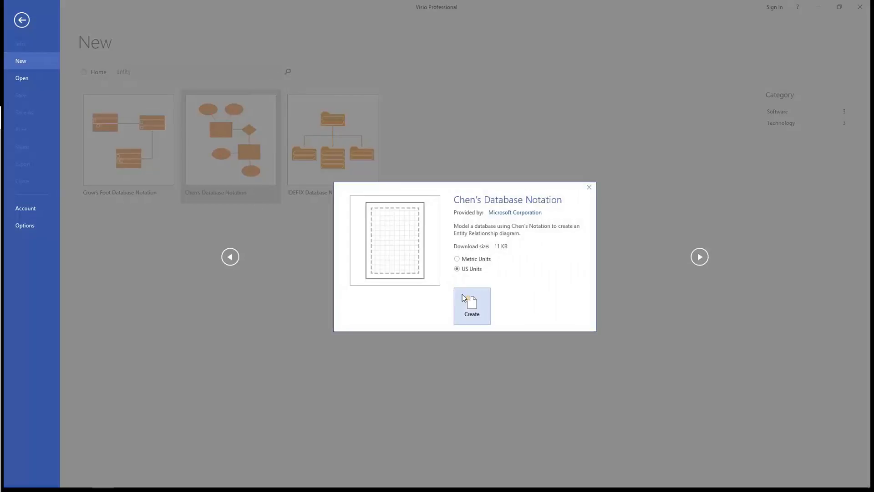
pyautogui.click(471, 305)
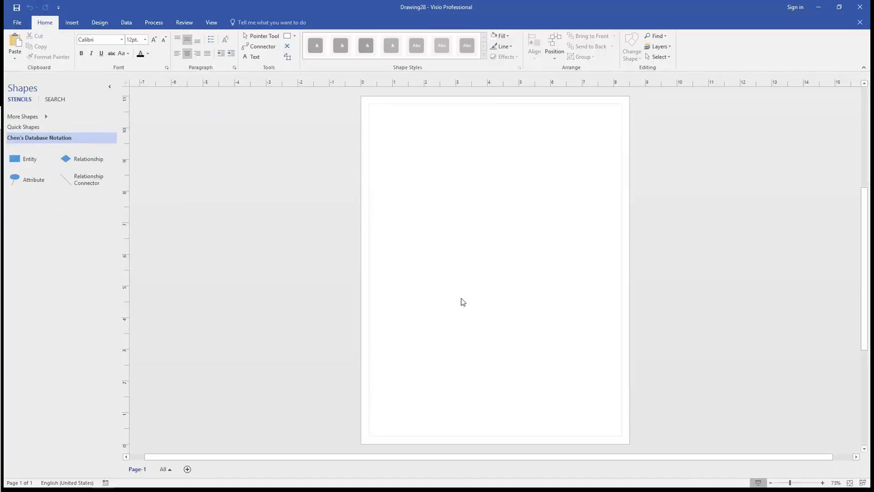
pyautogui.moveTo(203, 221)
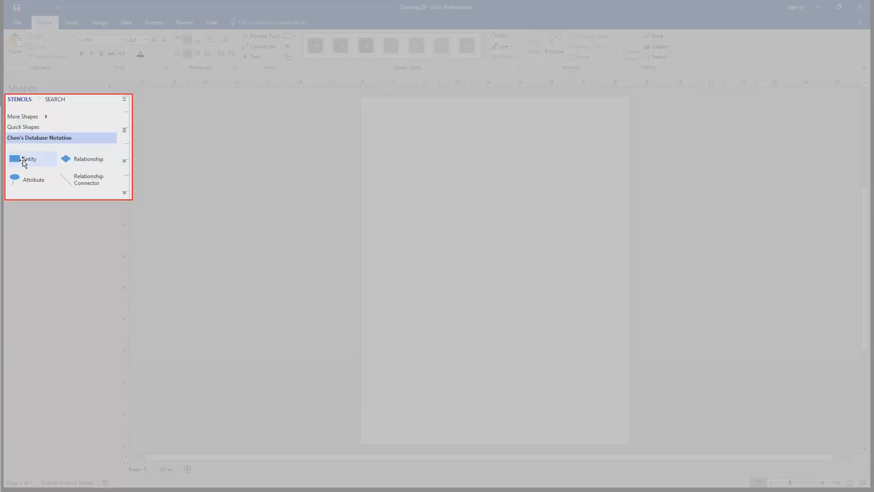
pyautogui.moveTo(66, 159)
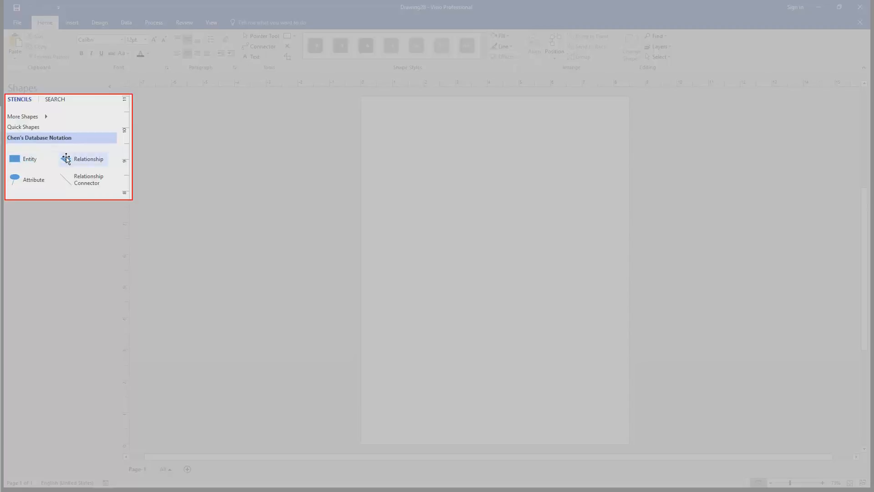
pyautogui.moveTo(88, 159)
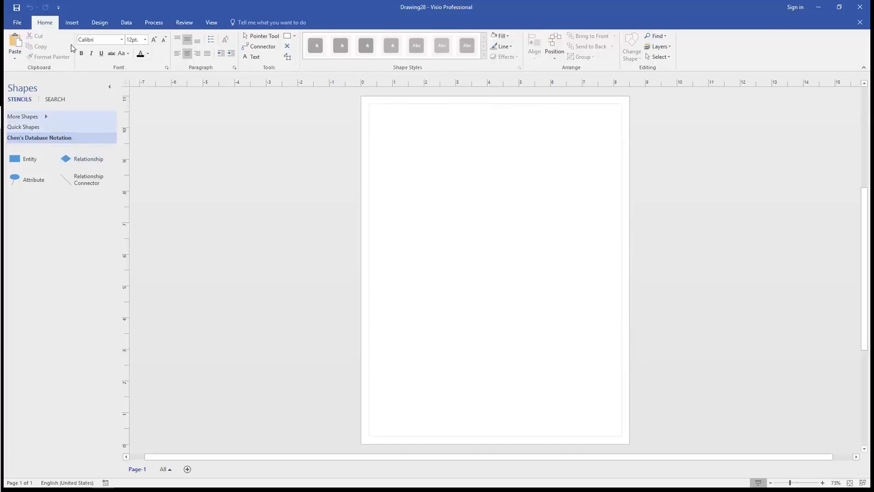
# - Set the page orientation to Landscape
pyautogui.click(100, 22)
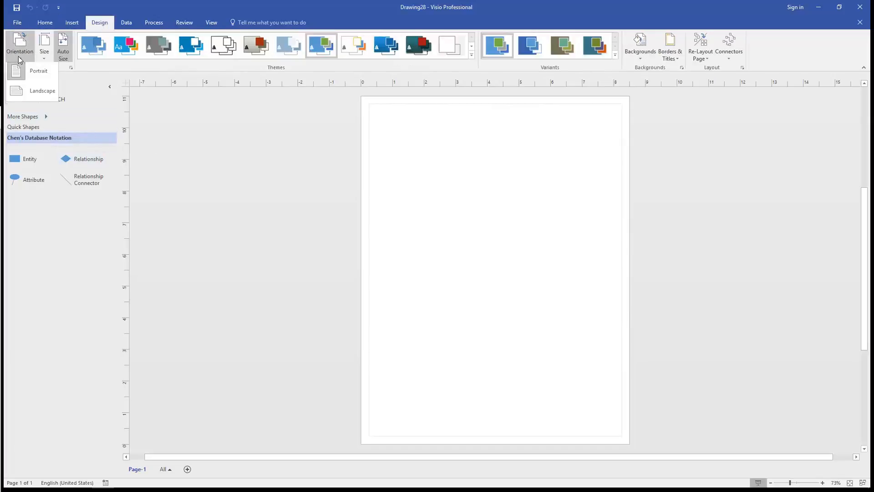
pyautogui.click(42, 90)
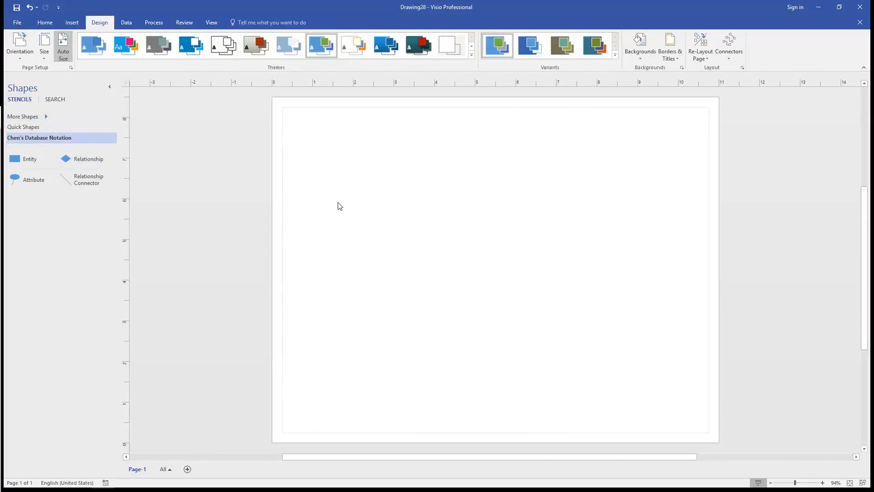
pyautogui.moveTo(126, 194)
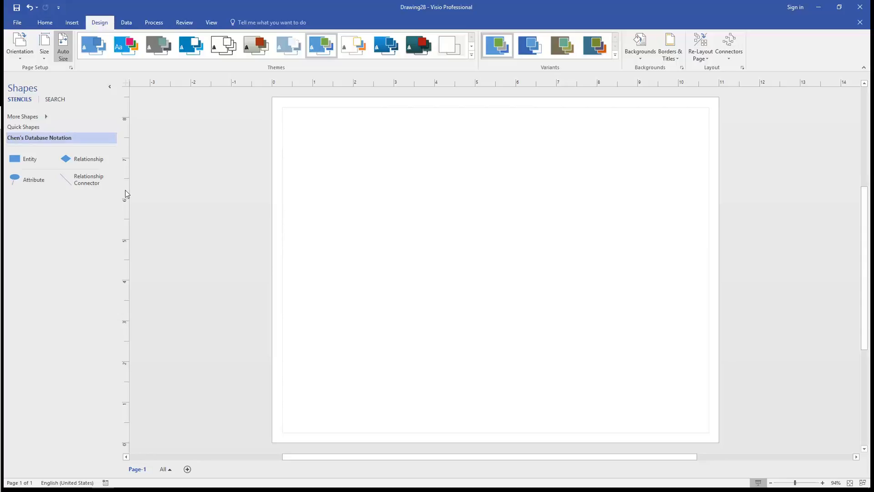
pyautogui.moveTo(13, 175)
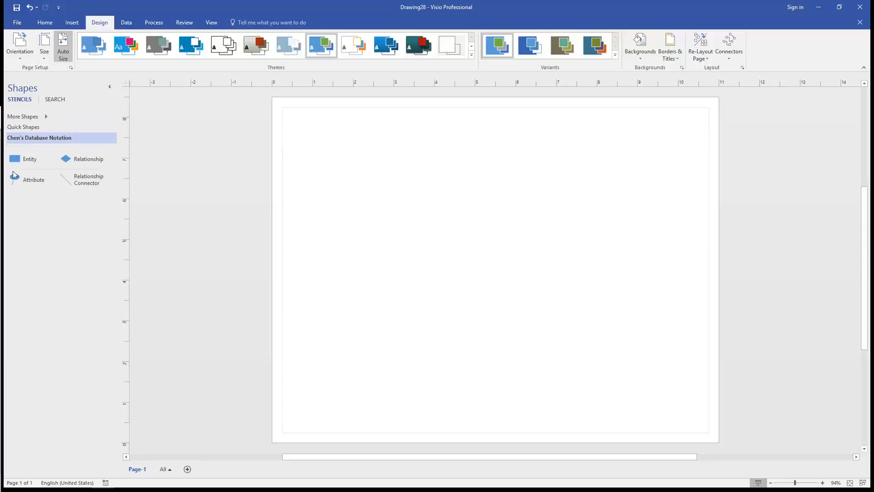
# - Place an Entity shape on the page and label it 'professor'
pyautogui.moveTo(30, 159); pyautogui.dragTo(322, 234)
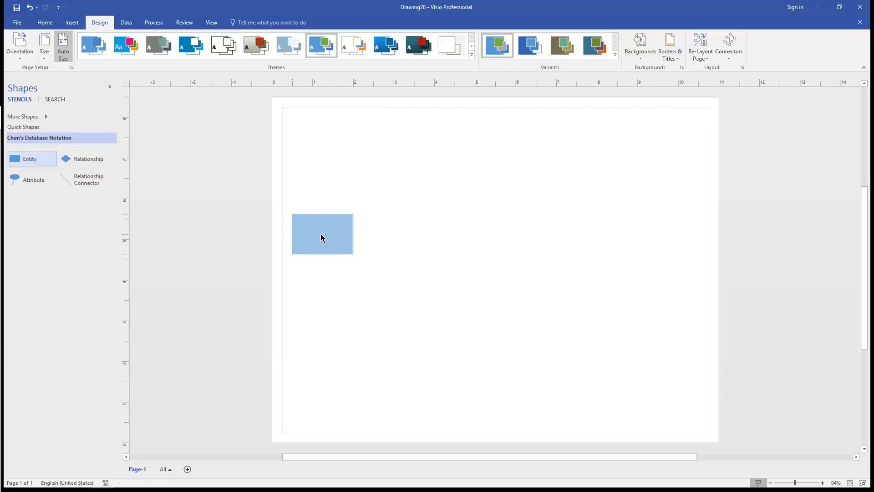
pyautogui.click(323, 234)
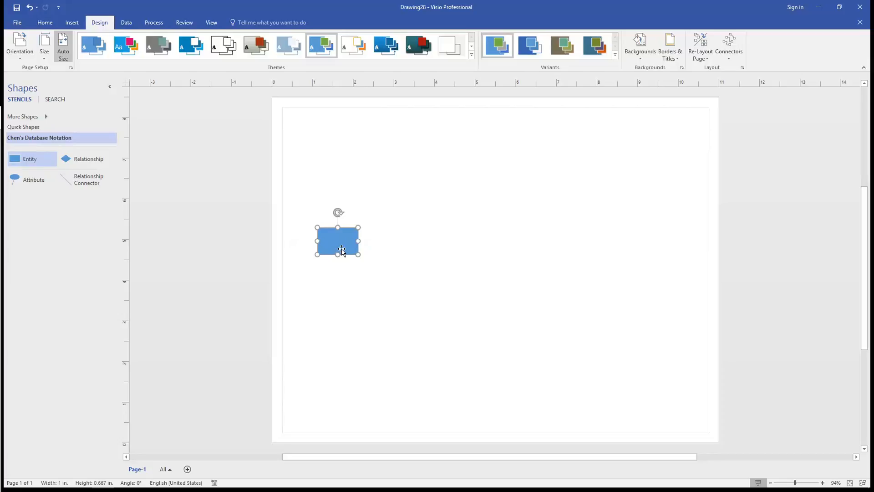
pyautogui.doubleClick(337, 240)
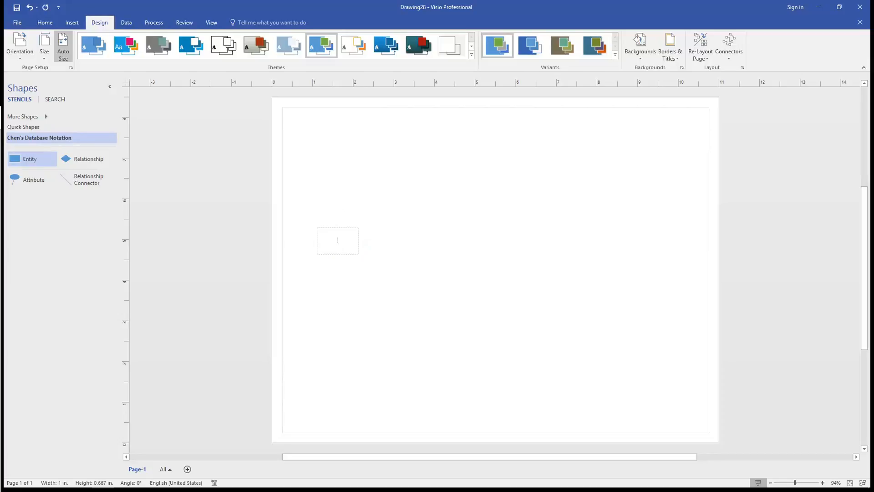
pyautogui.moveTo(437, 289)
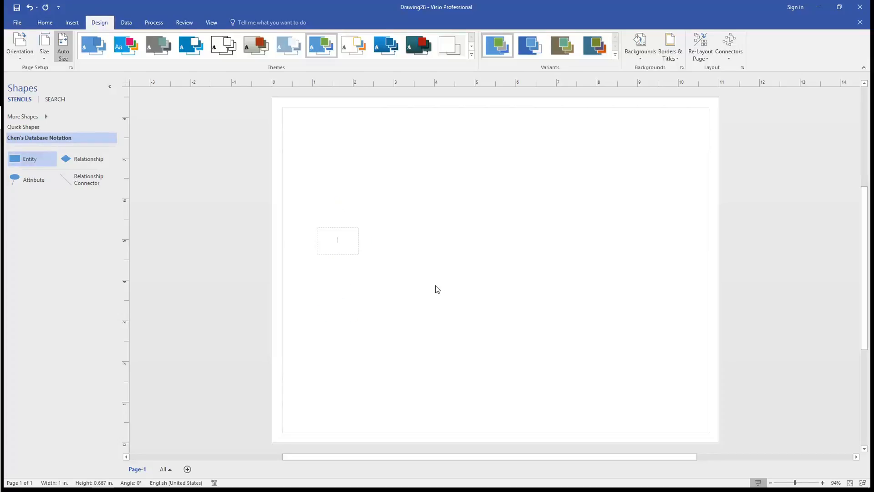
pyautogui.click(337, 241)
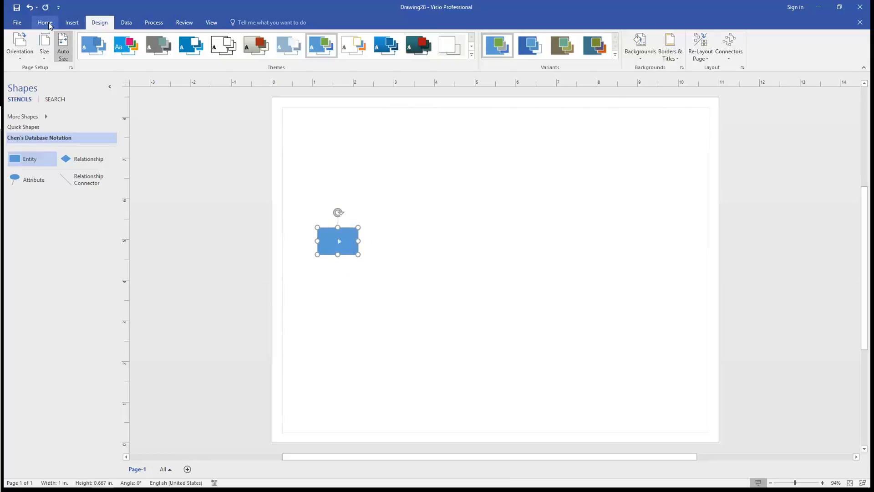
# - Give the professor entity a dark blue Abc theme style with white text
pyautogui.click(44, 22)
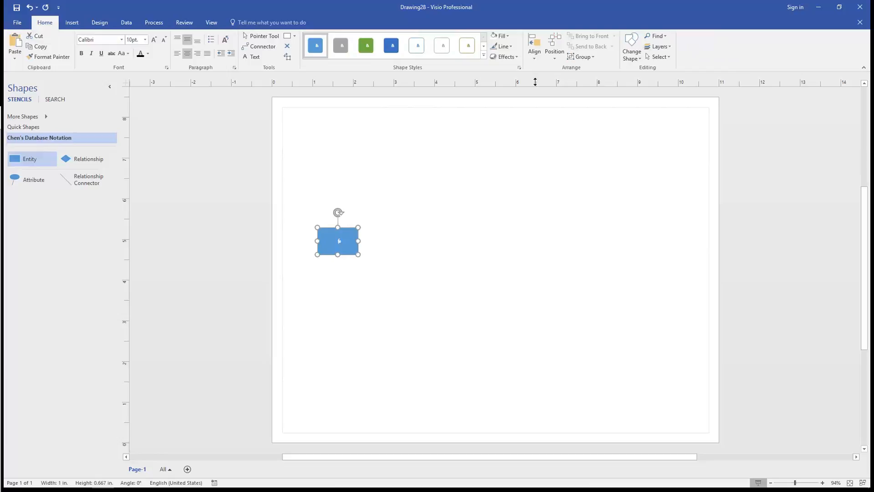
pyautogui.moveTo(383, 251)
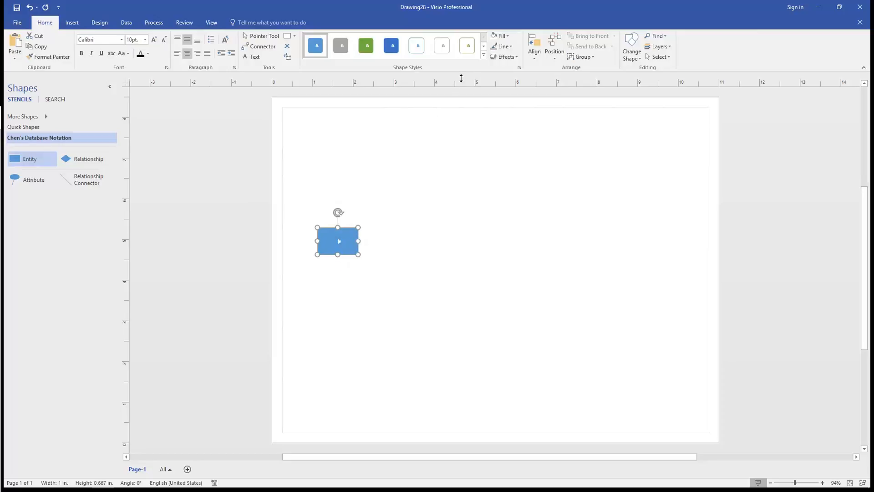
pyautogui.click(482, 55)
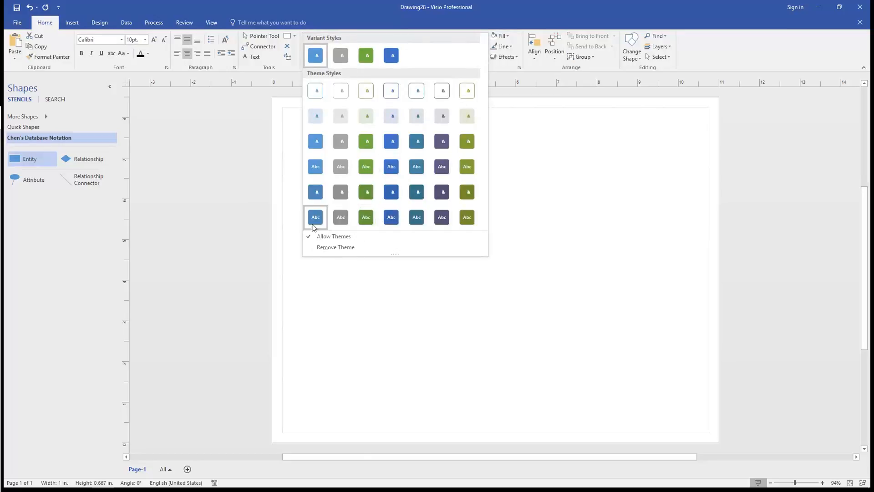
pyautogui.click(315, 216)
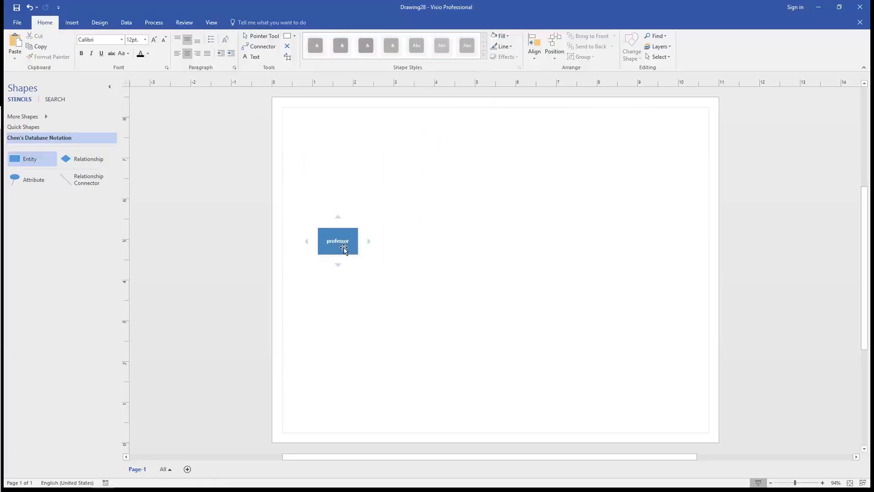
pyautogui.rightClick(337, 241)
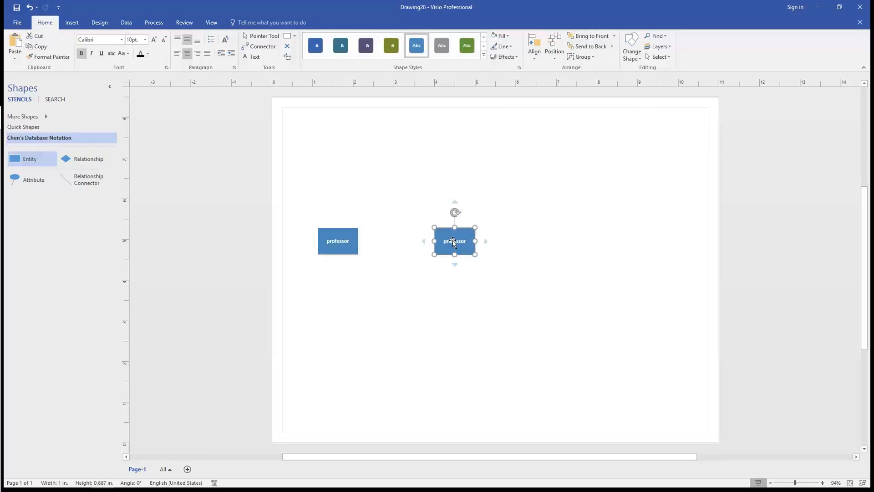
# - Relabel the pasted entity copies 'primary university' and 'student'
pyautogui.write('primary universi')
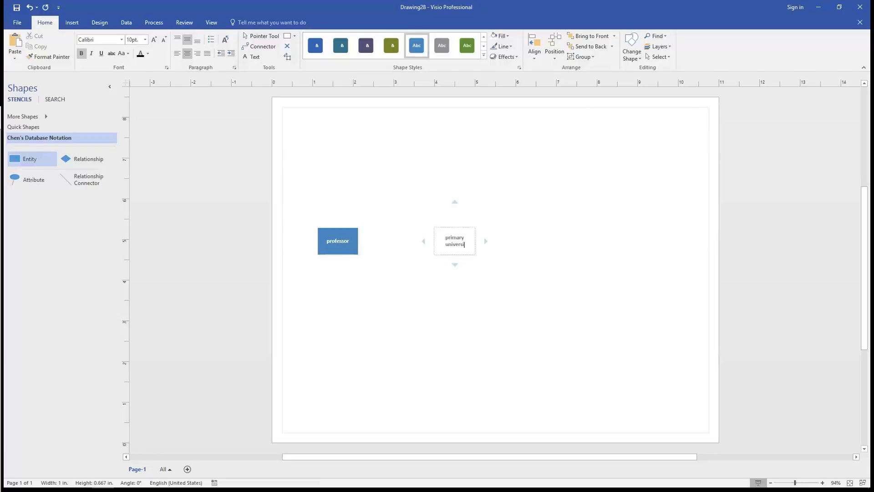
pyautogui.click(526, 292)
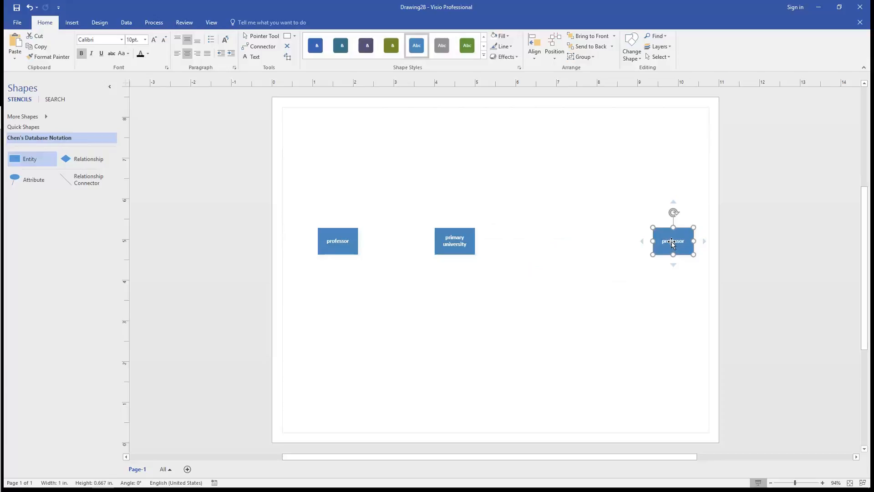
pyautogui.write('student')
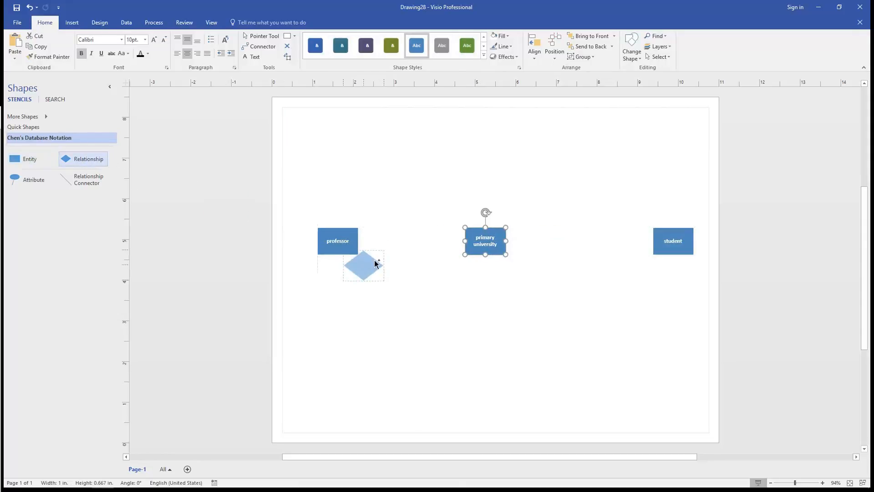
# - Place a relationship diamond between professor and primary university labeled 'teaches at'
pyautogui.moveTo(362, 264); pyautogui.dragTo(411, 240)
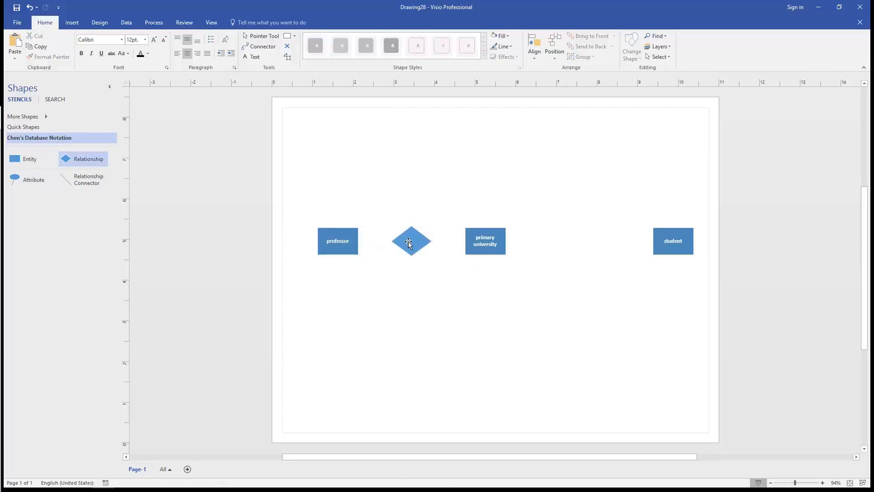
pyautogui.click(411, 241)
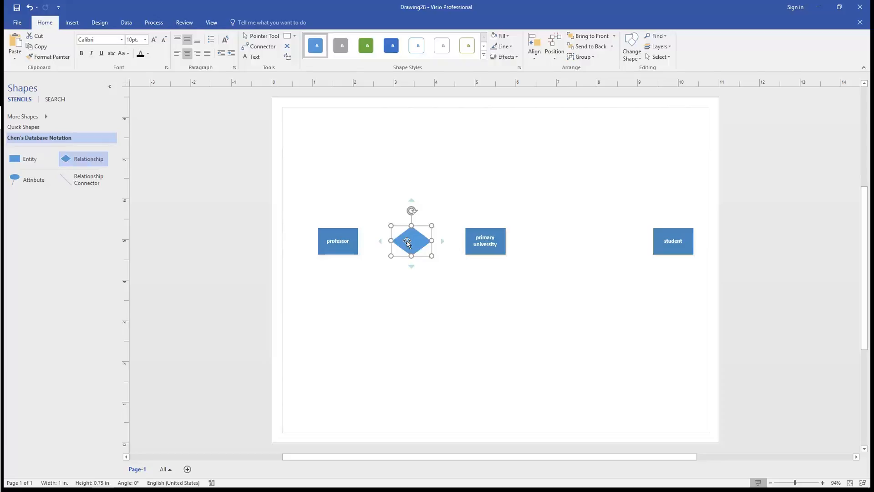
pyautogui.doubleClick(412, 240)
pyautogui.write('is')
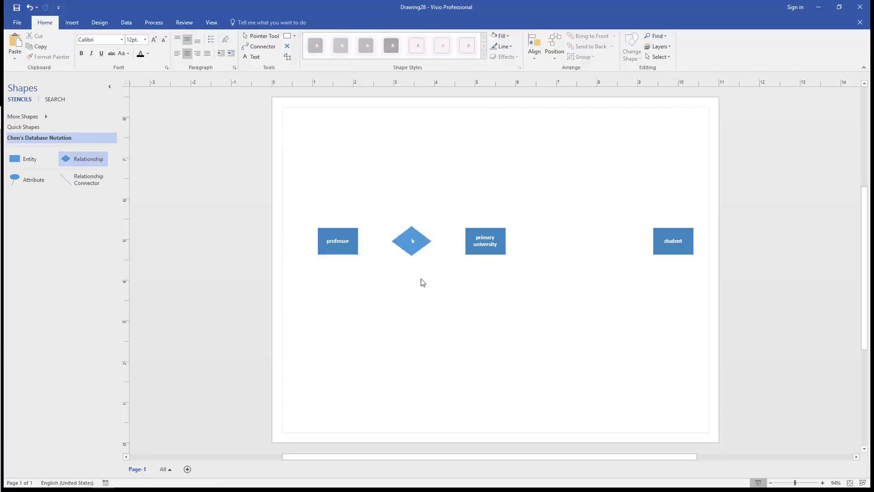
pyautogui.click(412, 240)
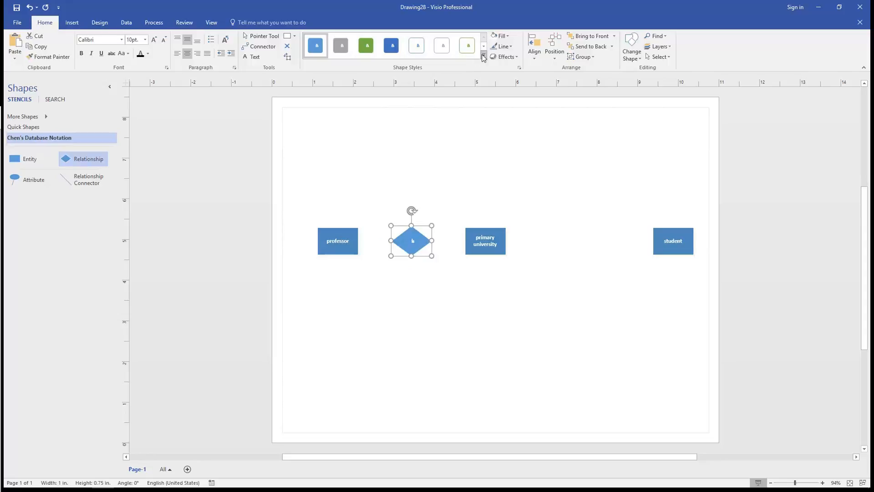
pyautogui.write('teaches at')
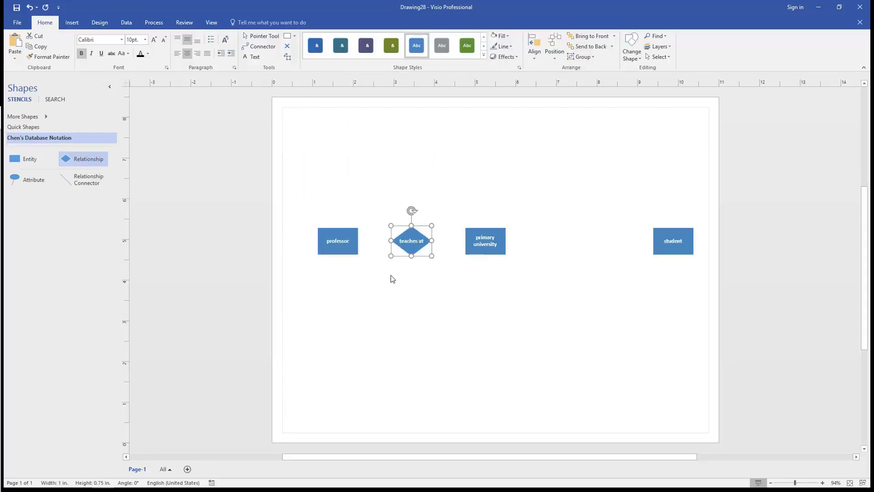
# - Paste a copy of the diamond near student and label it 'enrolls'
pyautogui.rightClick(410, 240)
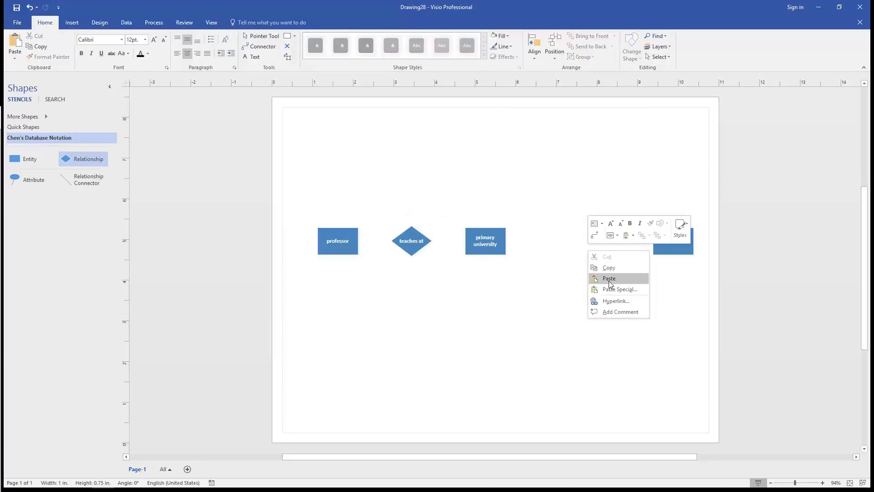
pyautogui.click(608, 278)
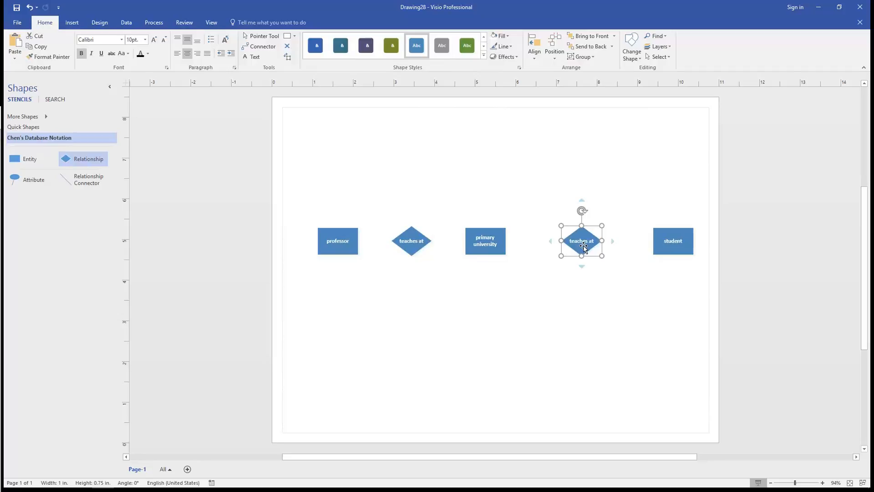
pyautogui.write('enrolls')
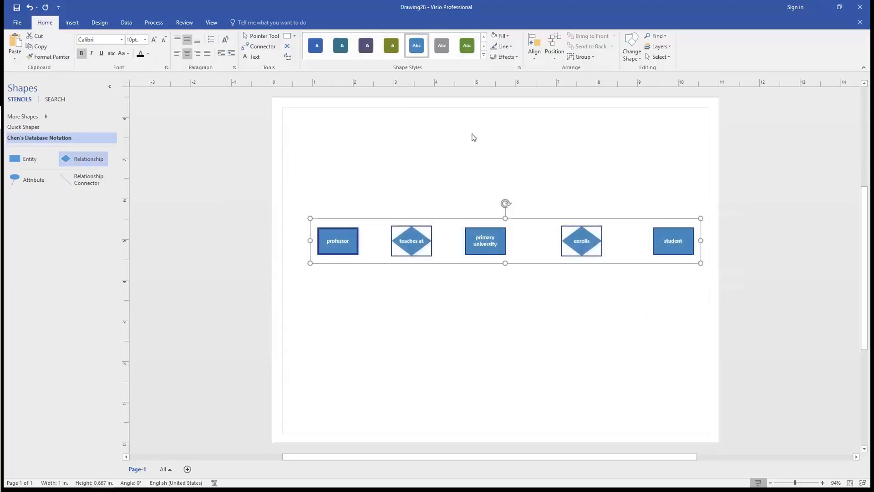
# - Align the five shapes Middle and distribute them horizontally, redistributing after moving professor
pyautogui.click(533, 46)
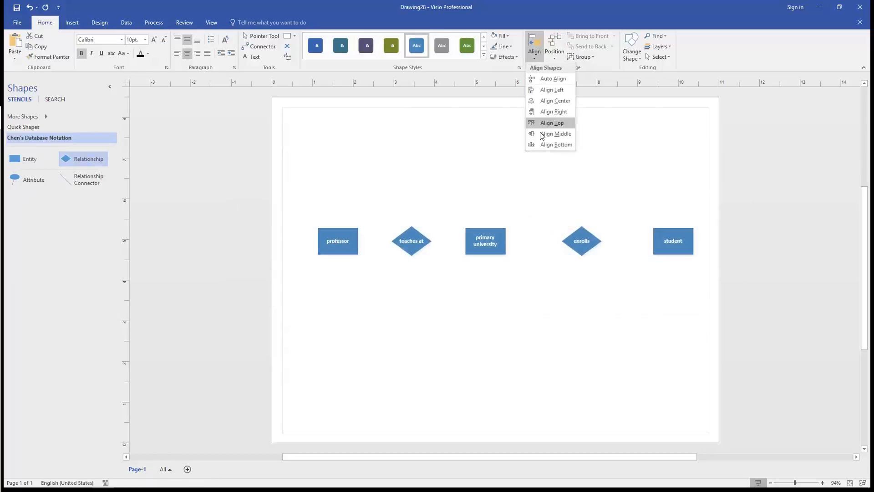
pyautogui.click(552, 123)
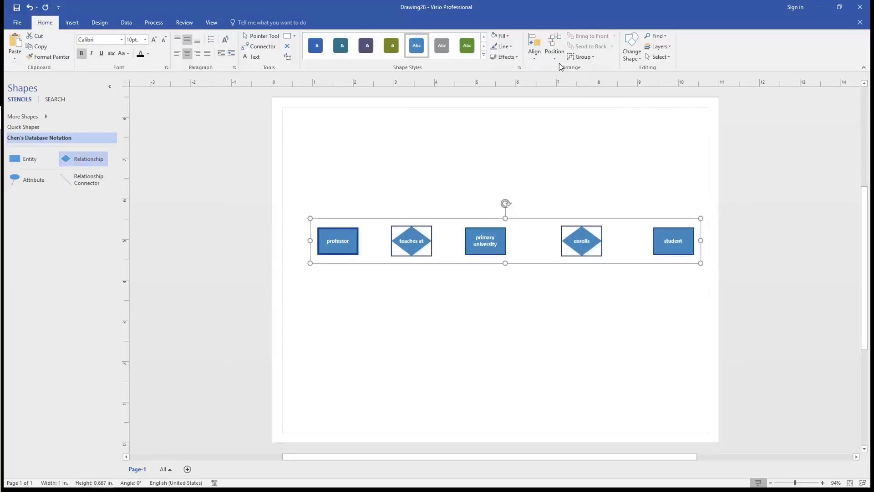
pyautogui.click(554, 48)
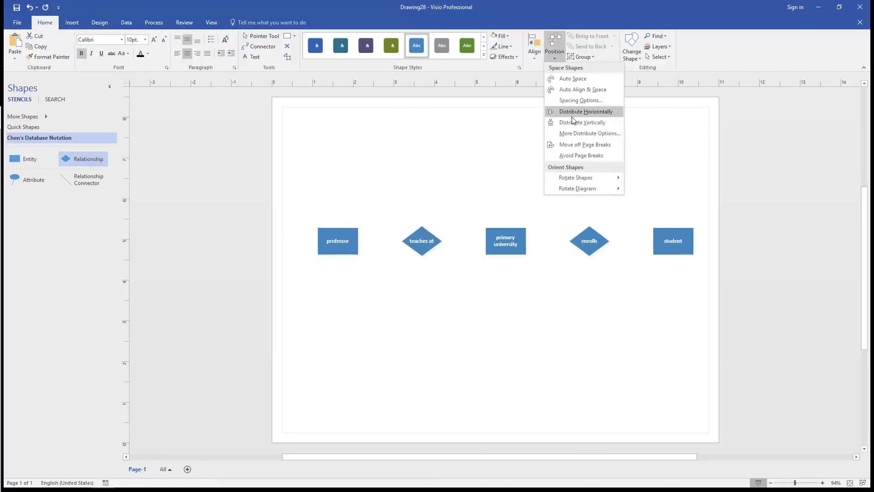
pyautogui.click(584, 111)
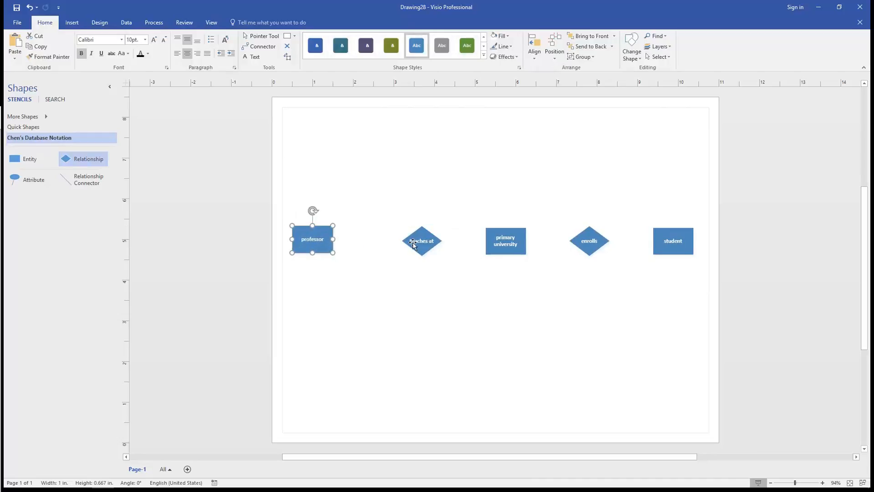
pyautogui.moveTo(505, 240); pyautogui.dragTo(501, 240)
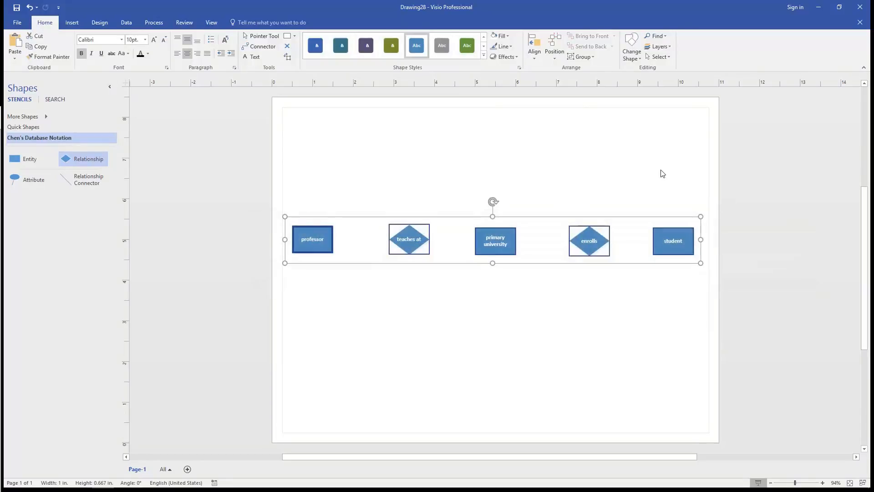
pyautogui.click(554, 47)
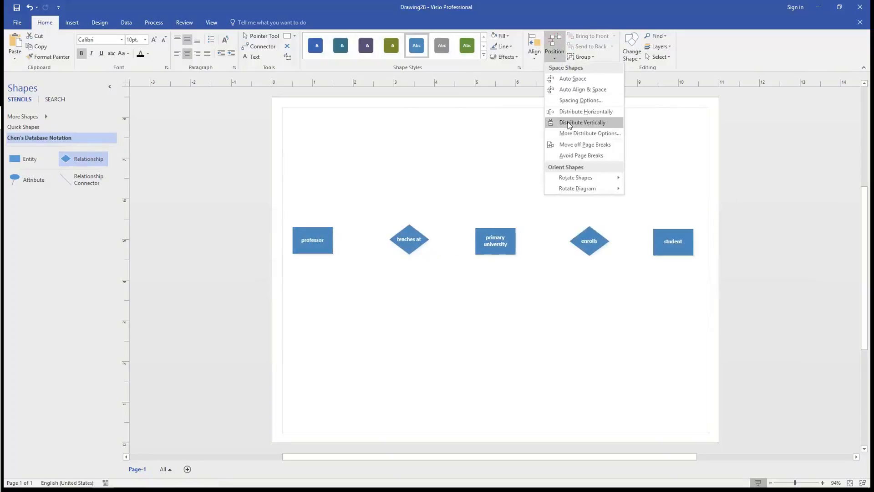
pyautogui.click(581, 122)
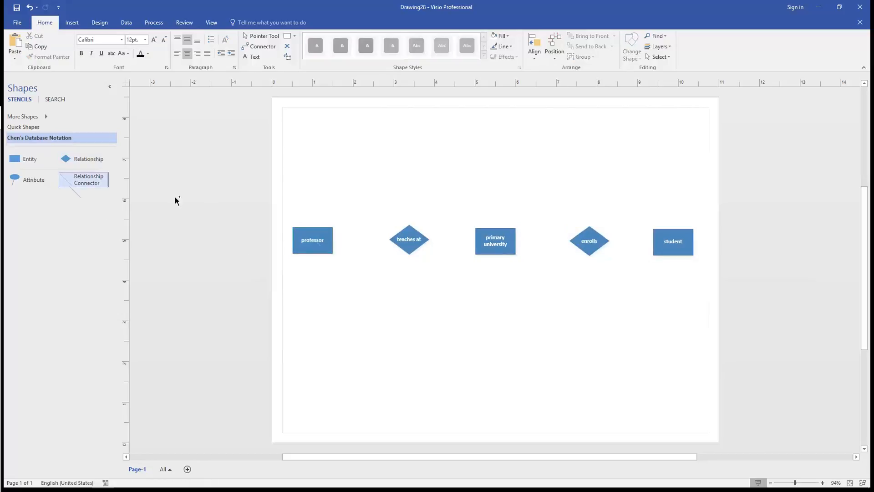
# - Connect professor to the teaches at diamond with a Relationship Connector
pyautogui.moveTo(332, 254); pyautogui.dragTo(373, 280)
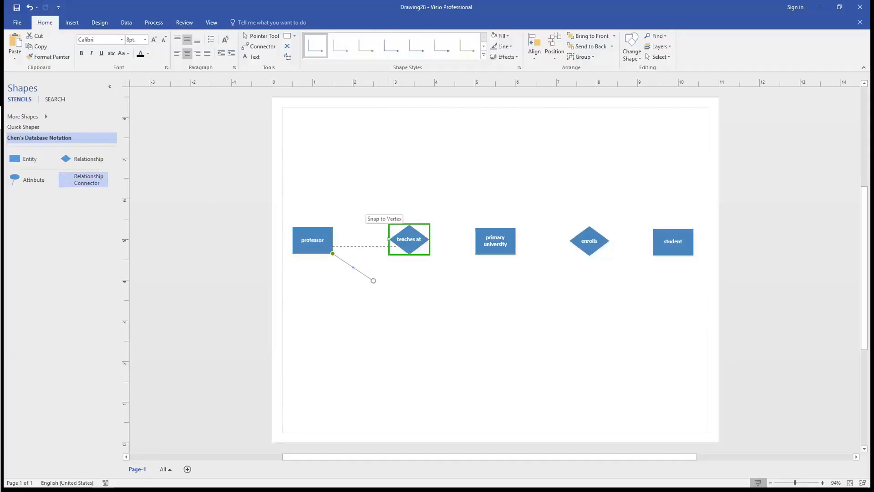
pyautogui.moveTo(373, 280); pyautogui.dragTo(389, 240)
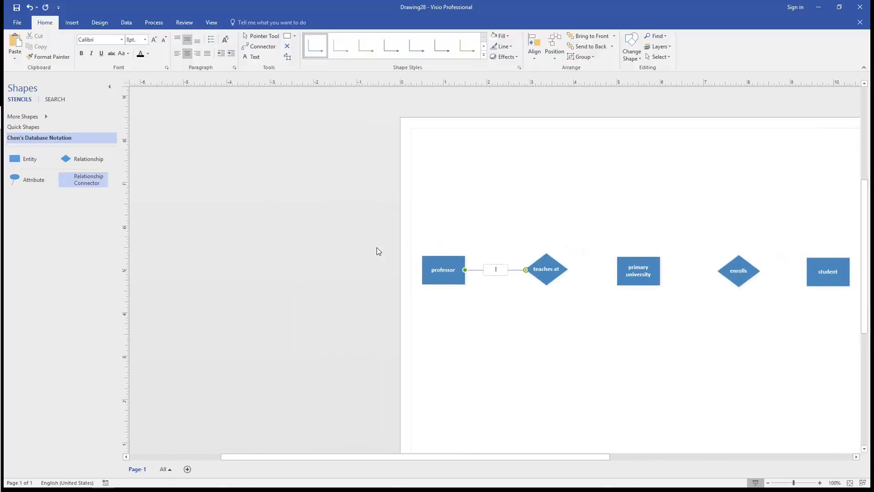
pyautogui.hscroll(3)
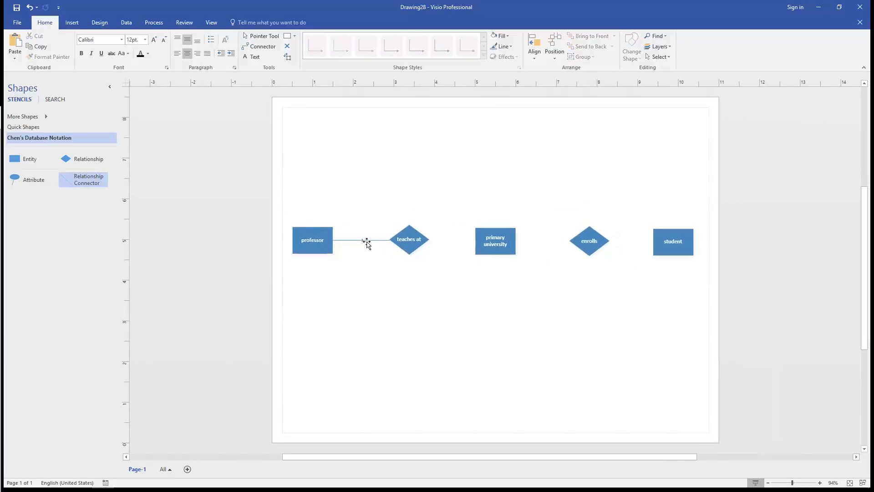
# - Set the connector's cardinality label '1' to 12 pt font
pyautogui.click(360, 240)
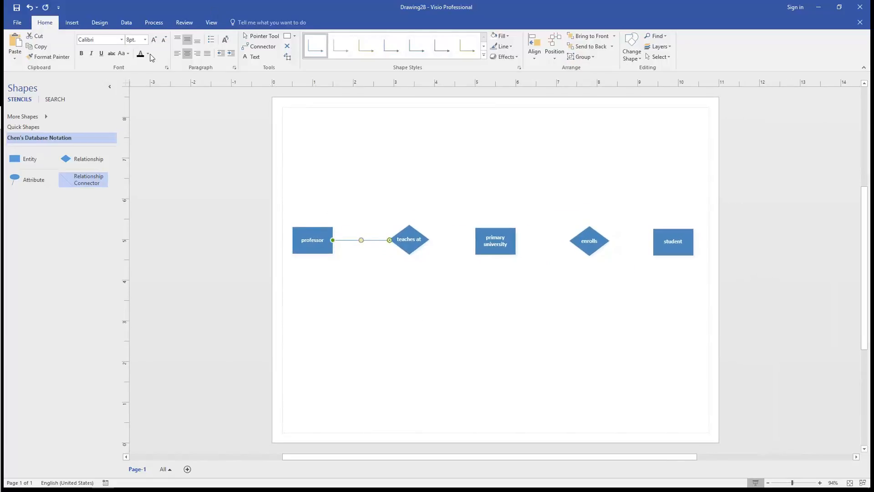
pyautogui.click(144, 39)
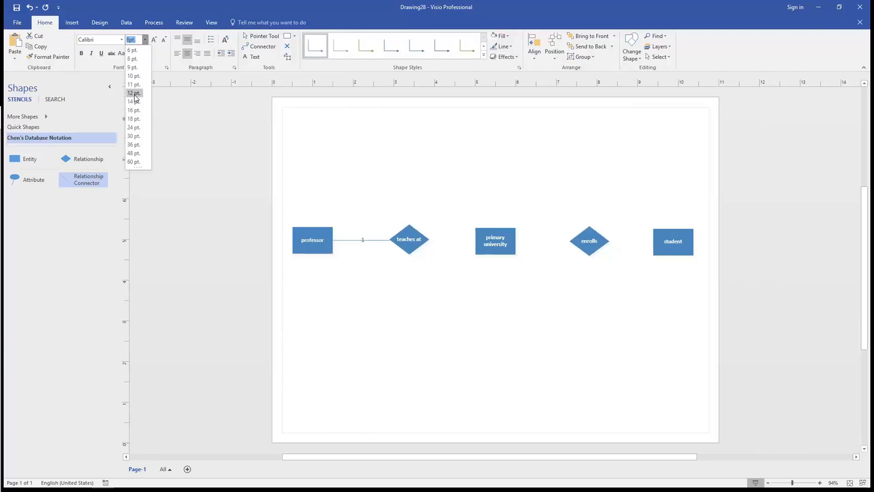
pyautogui.click(133, 93)
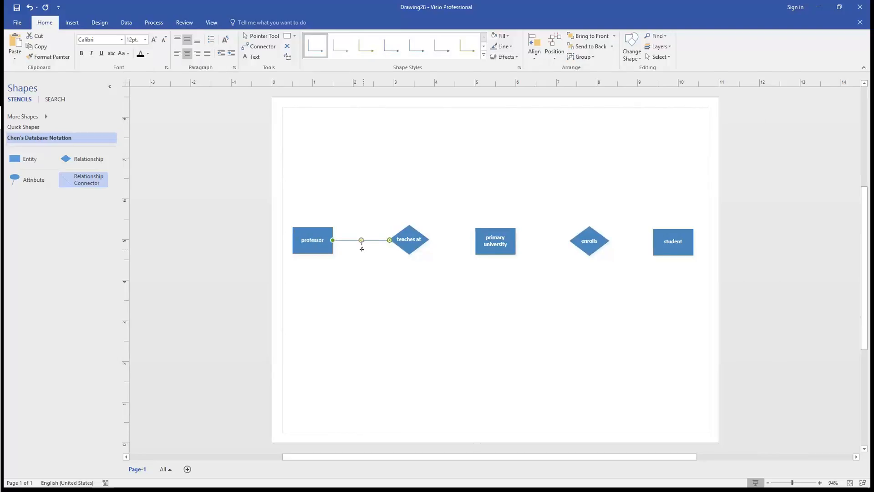
pyautogui.click(367, 254)
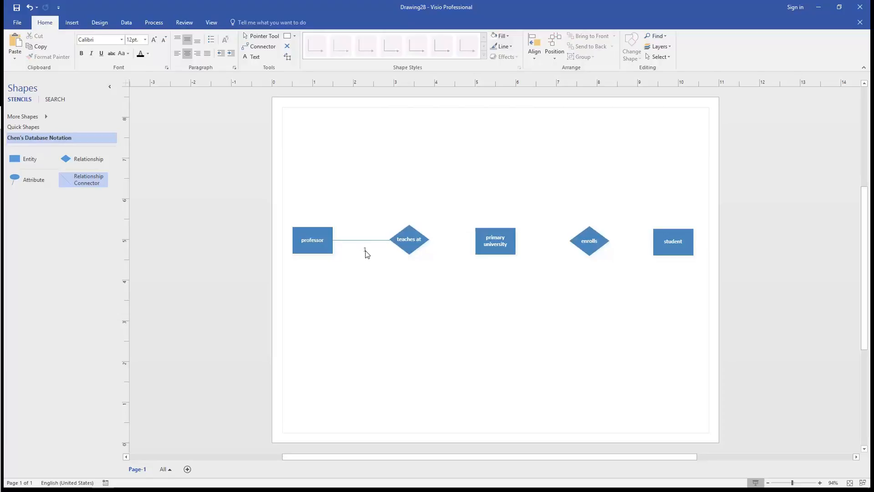
pyautogui.click(363, 240)
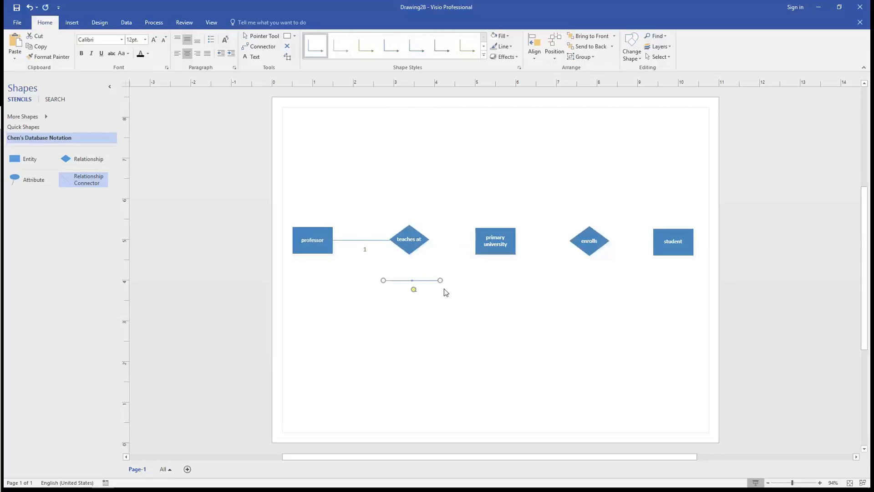
# - Paste labeled connector copies joining teaches at–primary university, primary university–enrolls, enrolls–student
pyautogui.moveTo(429, 240); pyautogui.dragTo(476, 241)
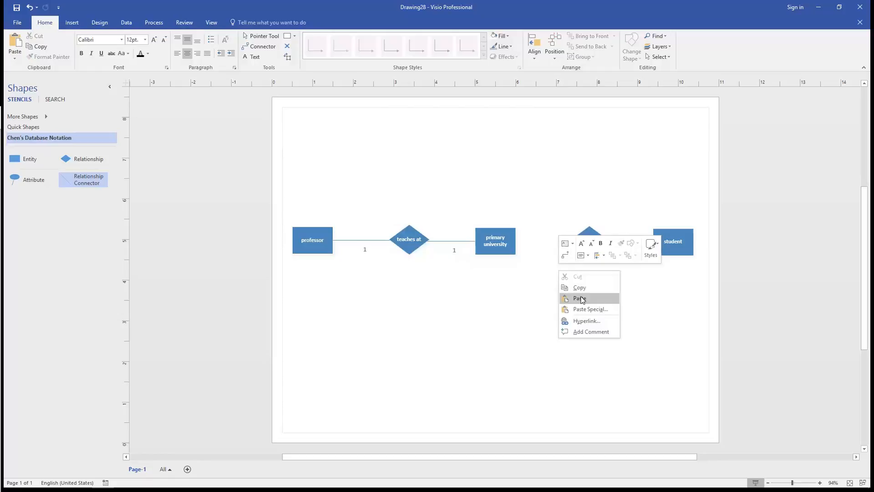
pyautogui.click(579, 297)
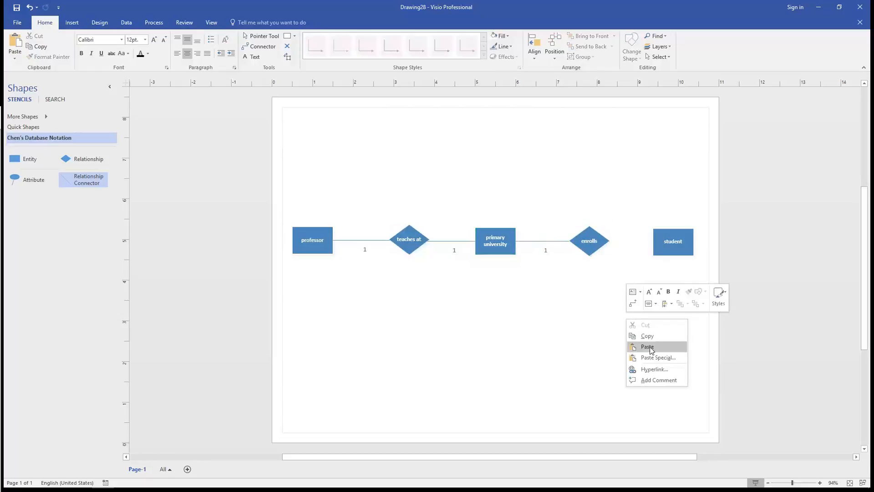
pyautogui.click(647, 346)
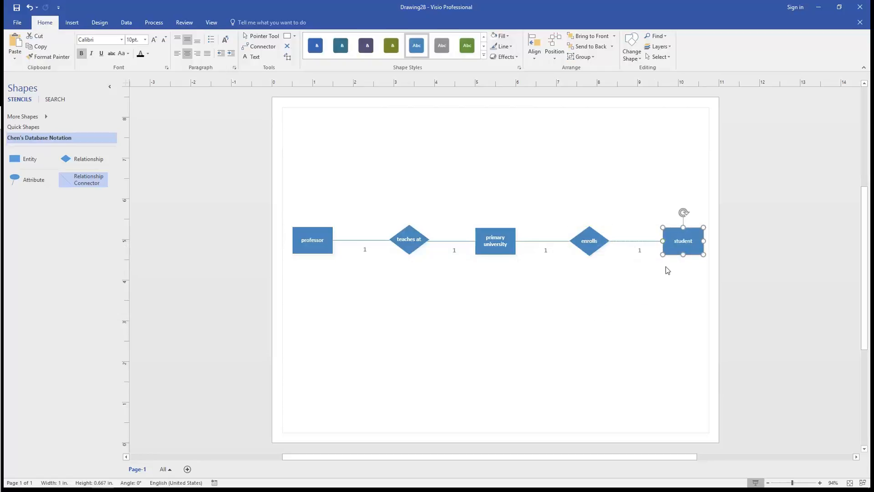
pyautogui.click(335, 266)
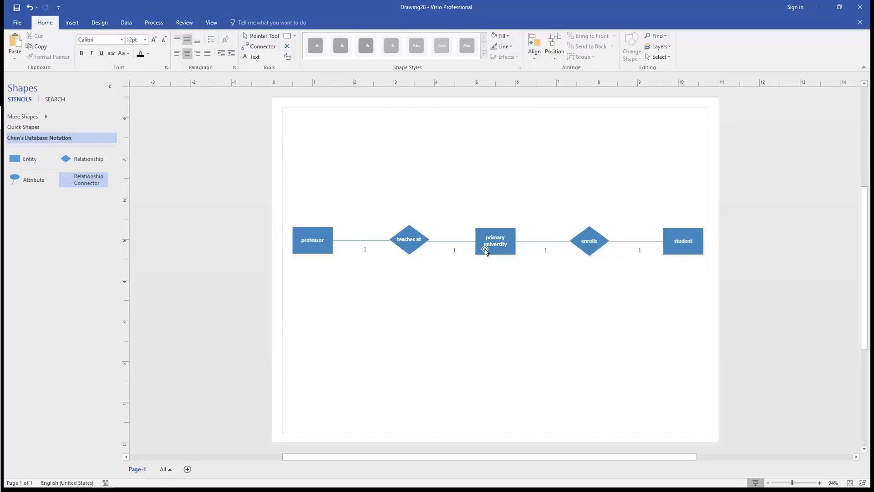
# - Replace the enrolls–student connector label '1' with 'M'
pyautogui.click(494, 240)
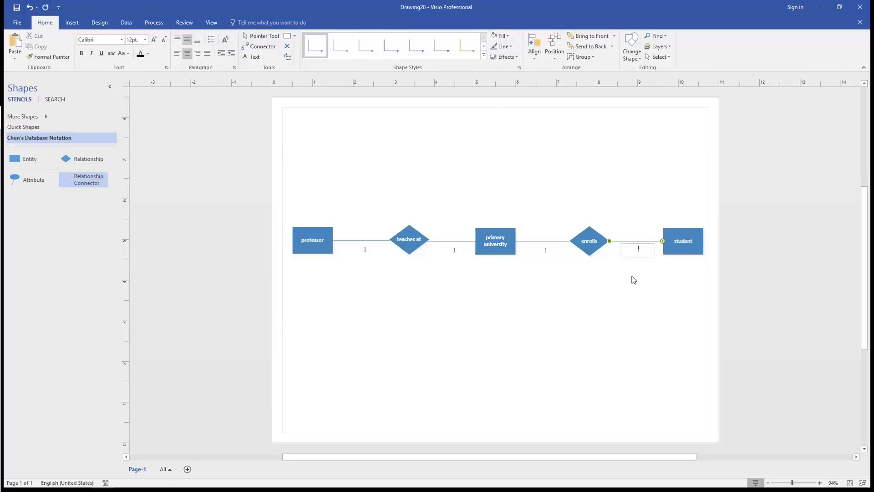
pyautogui.write('m')
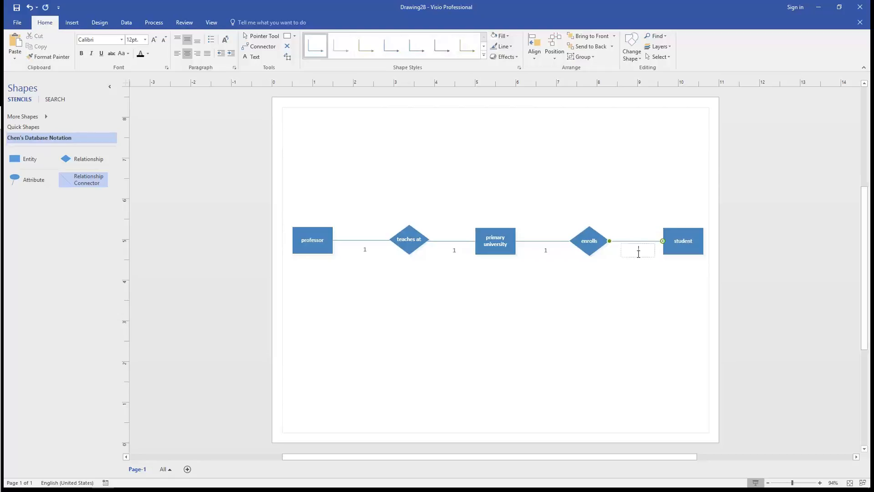
pyautogui.write('M')
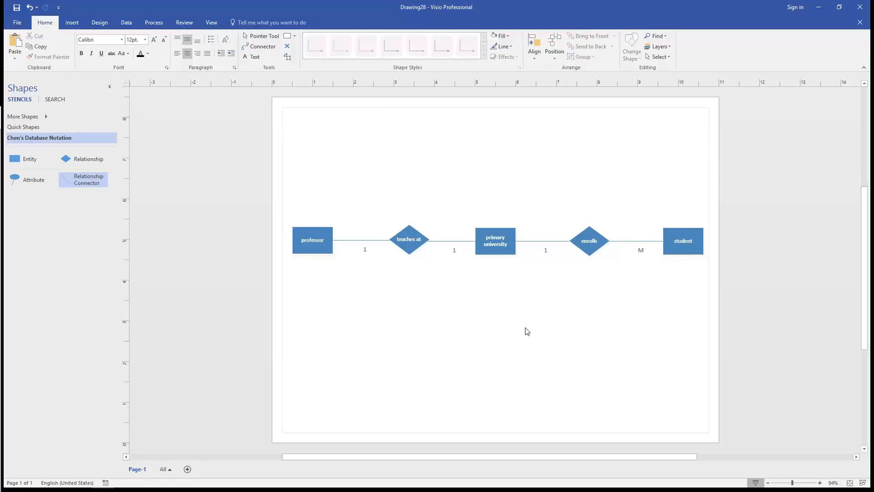
pyautogui.moveTo(544, 318)
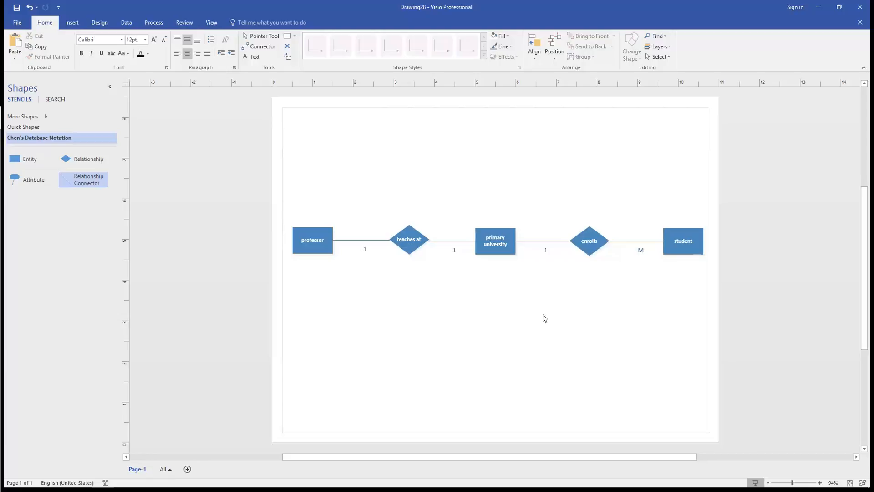
pyautogui.moveTo(285, 333)
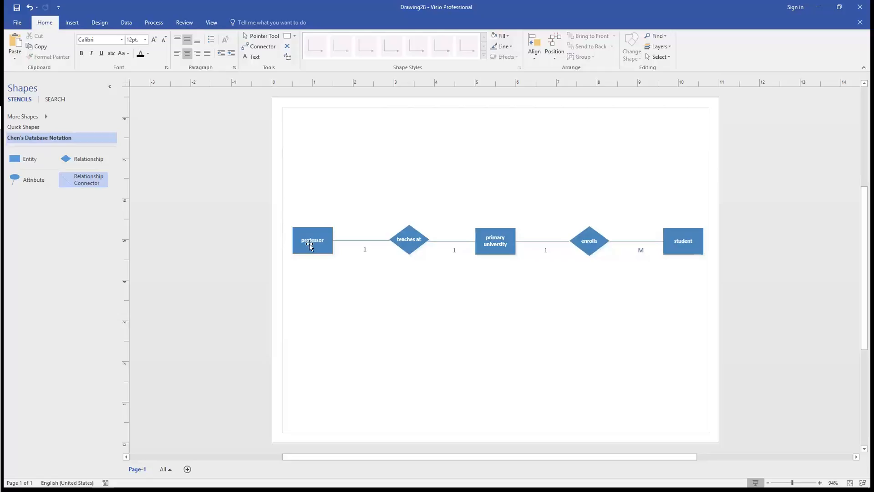
# - Paste a second 'teaches at' diamond below and duplicate primary university downward to rename it
pyautogui.rightClick(312, 240)
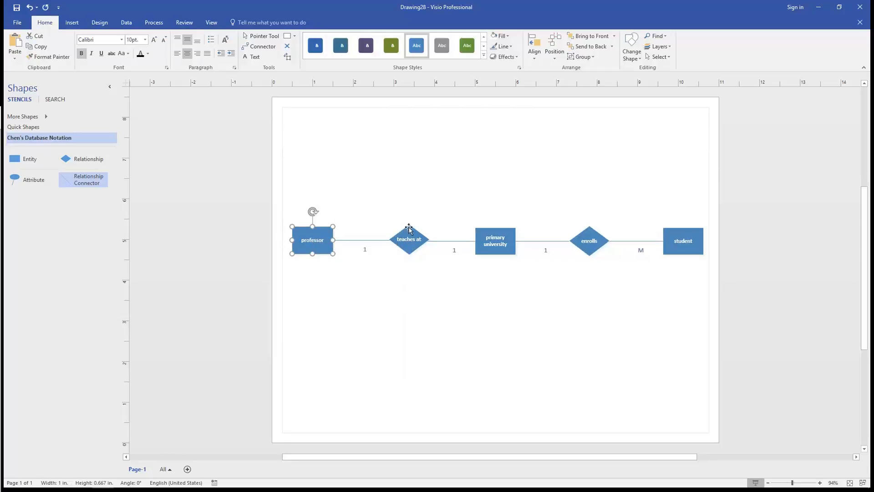
pyautogui.rightClick(409, 239)
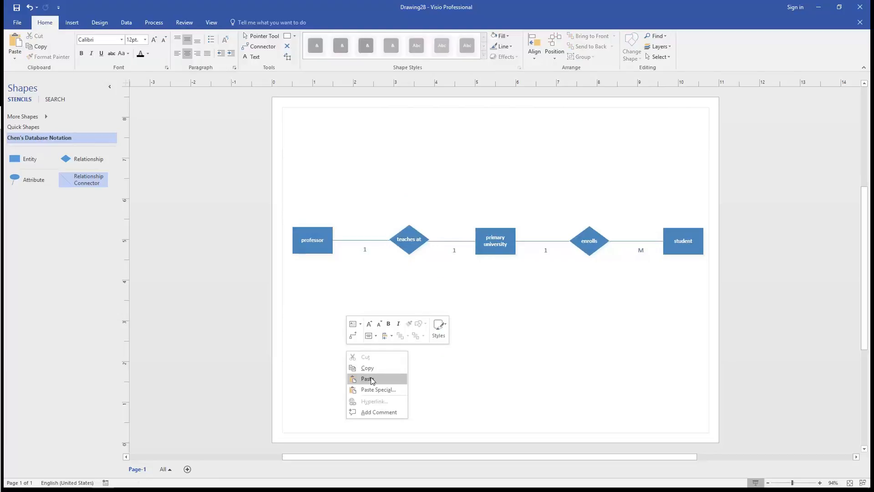
pyautogui.click(368, 378)
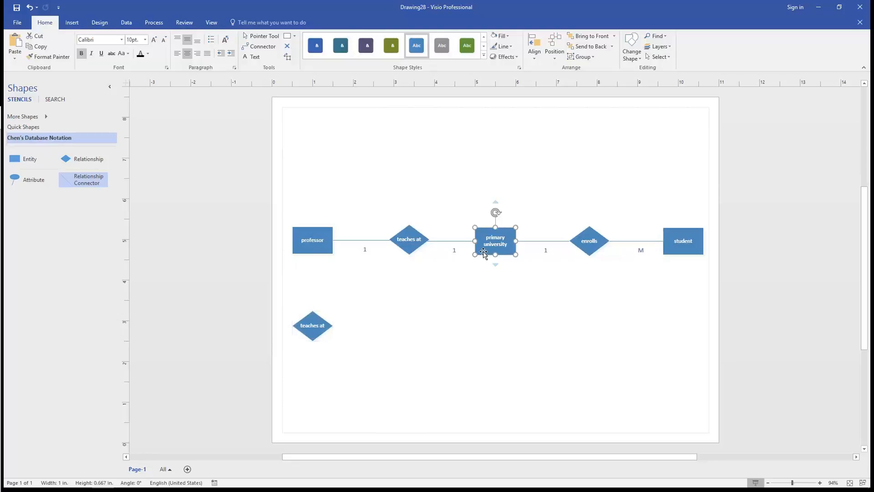
pyautogui.moveTo(504, 344)
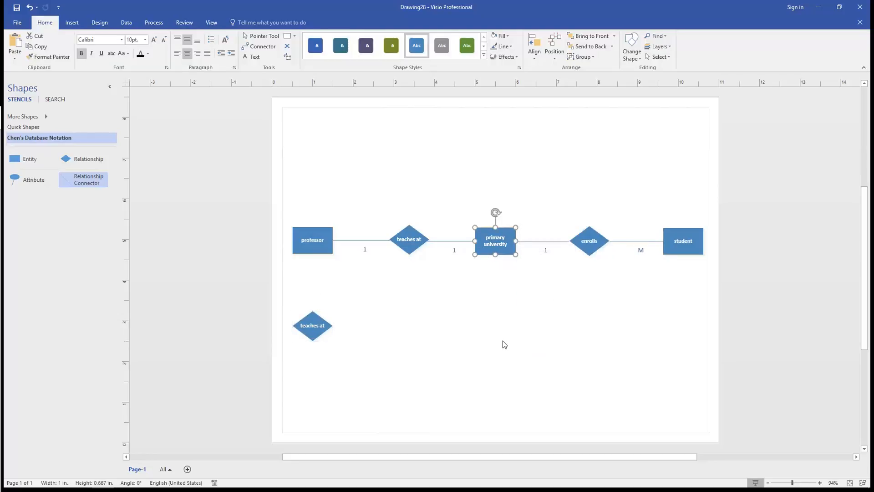
pyautogui.moveTo(495, 241); pyautogui.dragTo(499, 339)
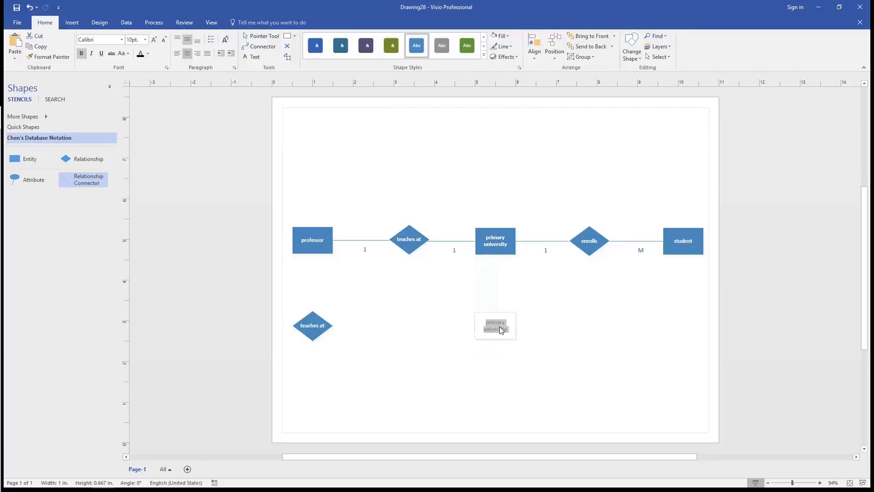
pyautogui.doubleClick(495, 325)
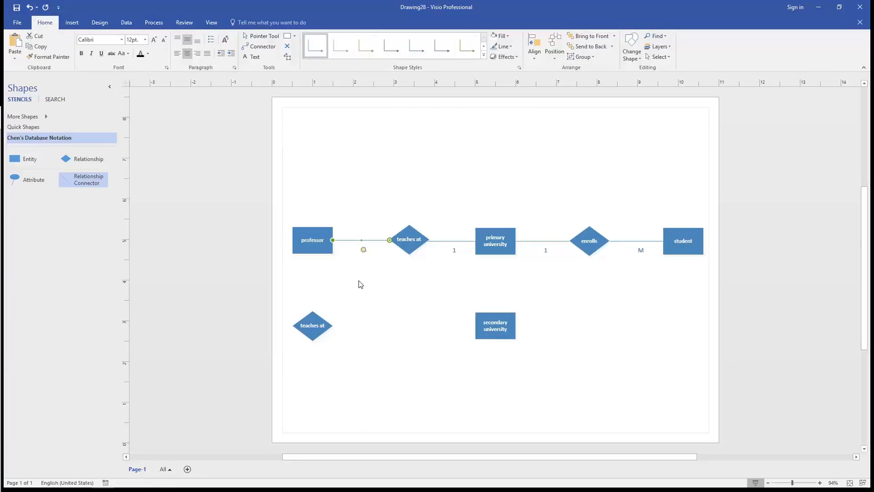
pyautogui.moveTo(367, 355)
pyautogui.write('1')
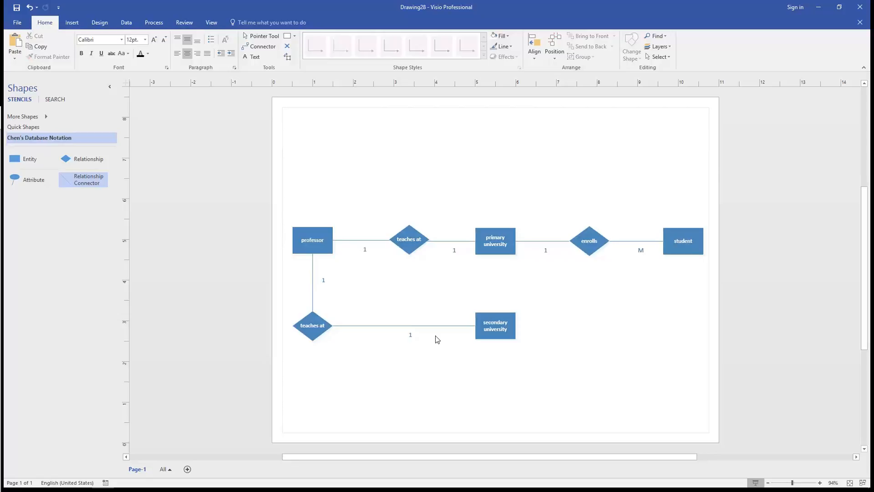
# - Select the cardinality label on the secondary university link
pyautogui.click(404, 325)
pyautogui.write('0')
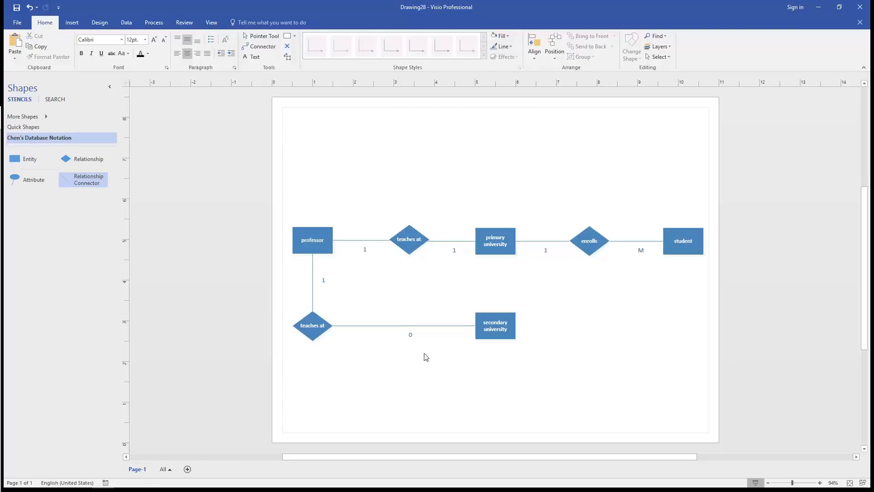
pyautogui.moveTo(276, 359)
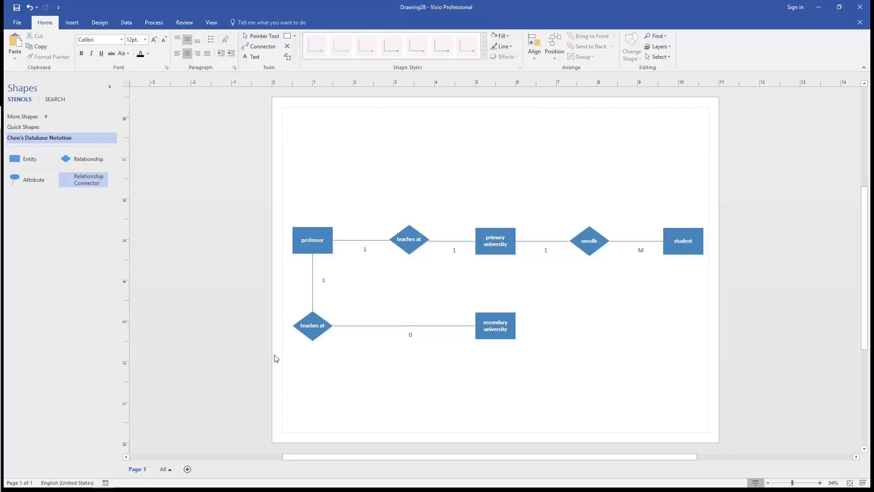
pyautogui.moveTo(582, 371)
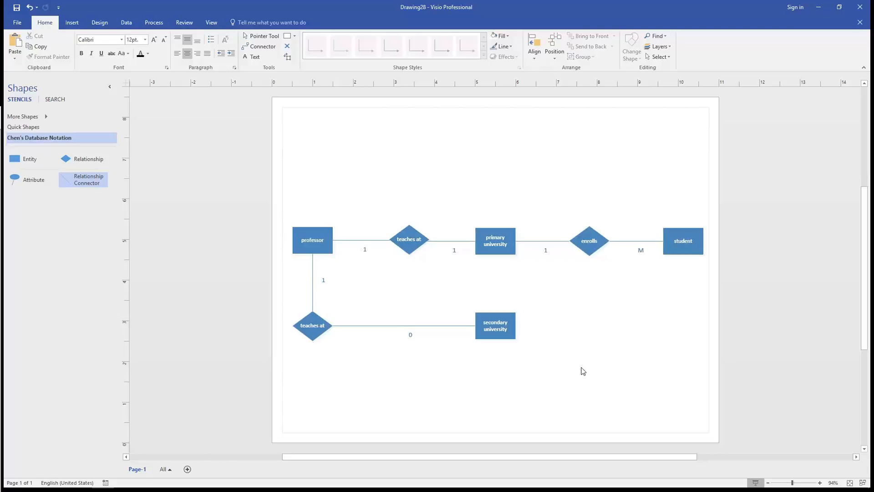
# - Copy the lower teaches at relationship group and place the copy above professor
pyautogui.moveTo(556, 288); pyautogui.dragTo(326, 361)
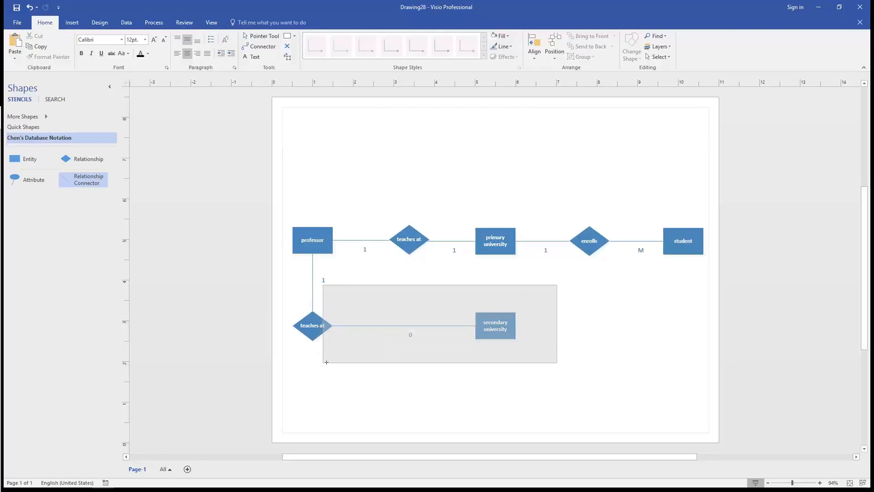
pyautogui.click(312, 325)
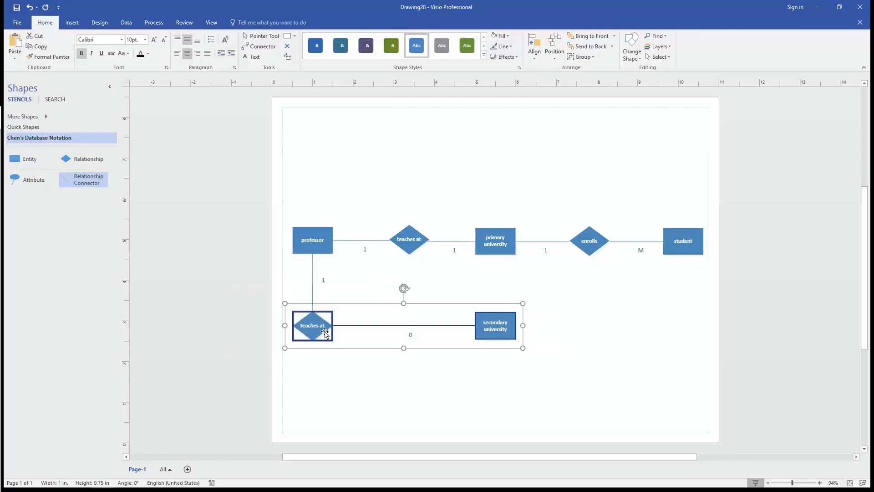
pyautogui.rightClick(325, 333)
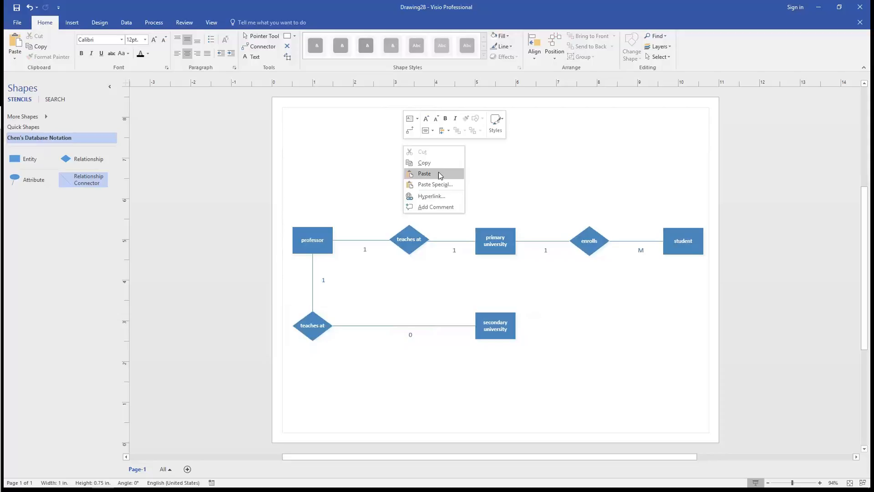
pyautogui.click(424, 173)
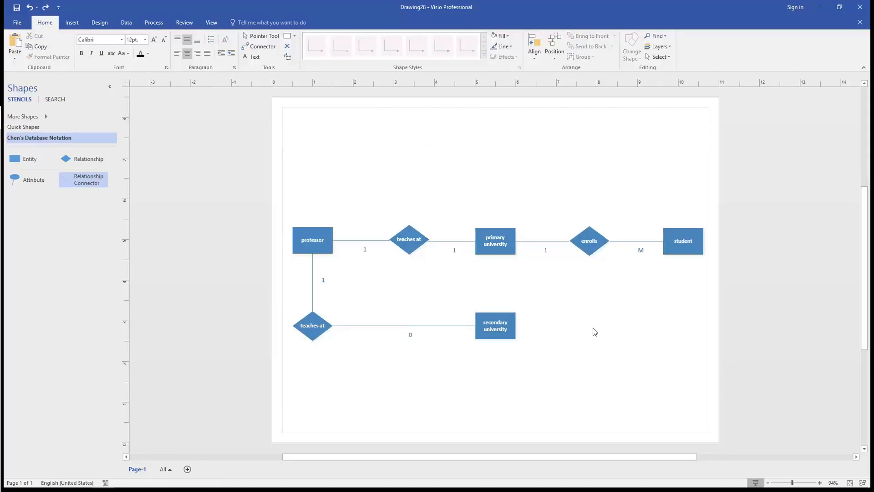
pyautogui.rightClick(311, 325)
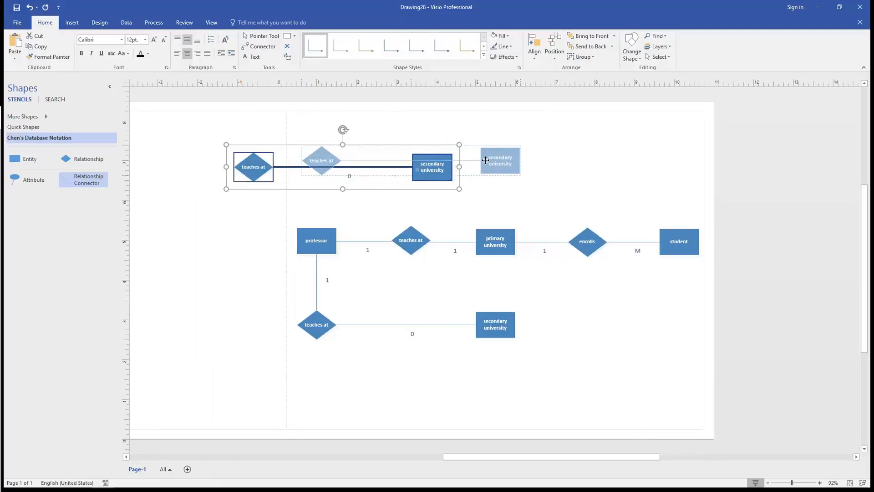
pyautogui.click(476, 207)
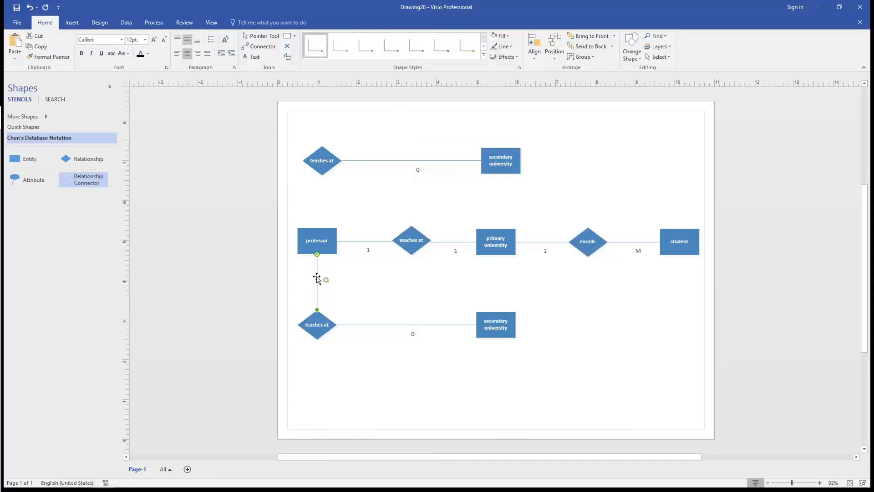
# - Relabel the copied upper diamond with the text 'work'
pyautogui.rightClick(316, 278)
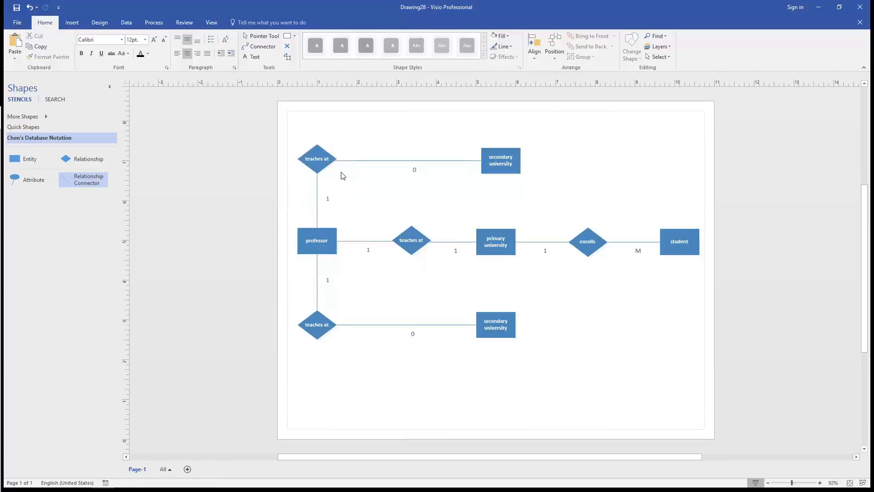
pyautogui.click(317, 159)
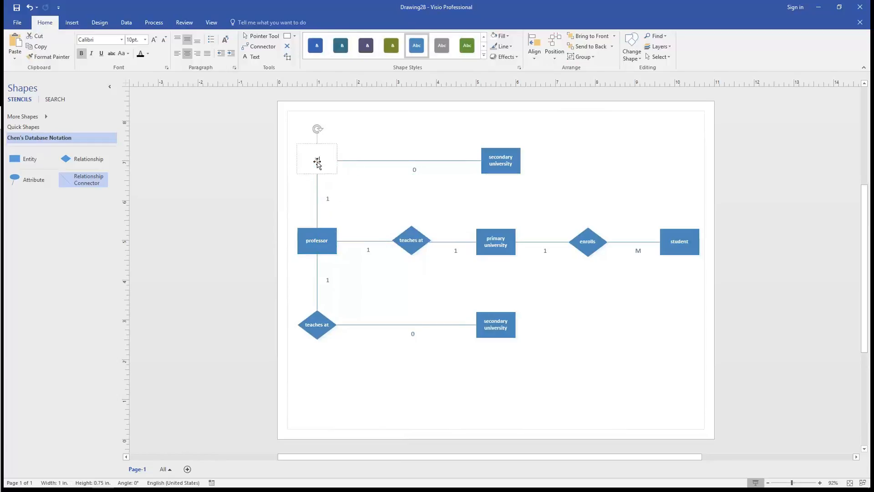
pyautogui.write('work for')
pyautogui.click(501, 161)
pyautogui.write('company')
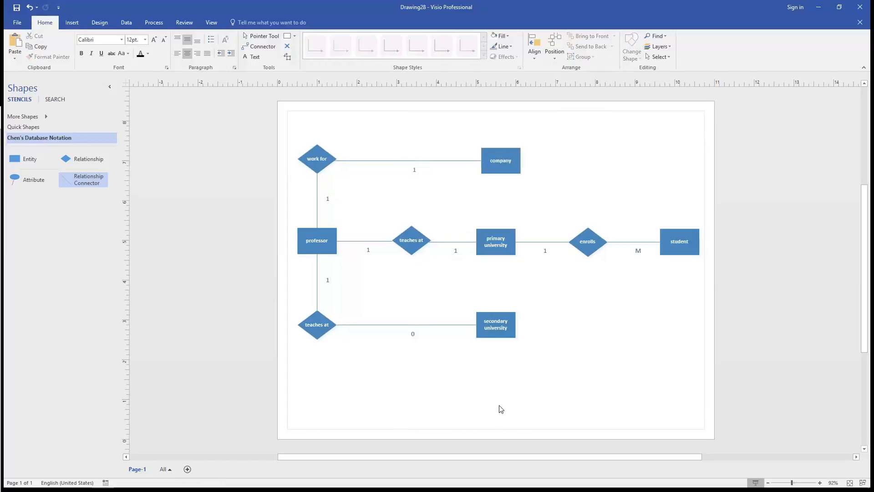
pyautogui.moveTo(465, 400)
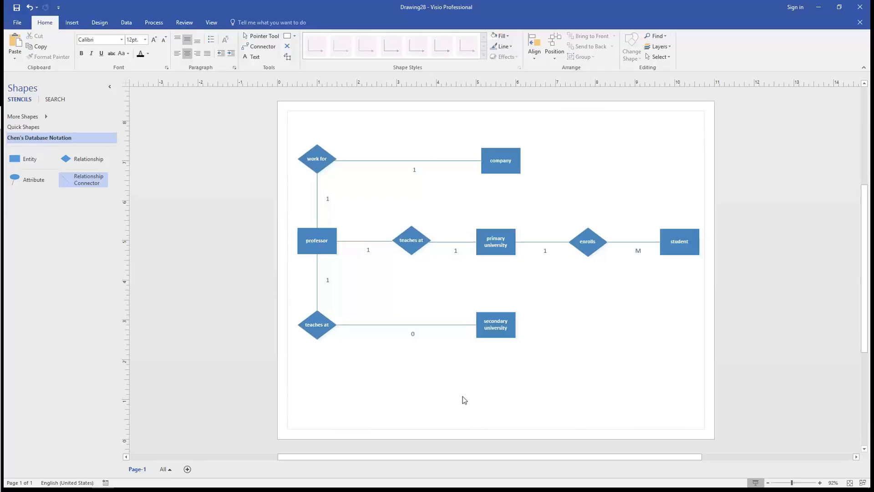
pyautogui.moveTo(400, 389)
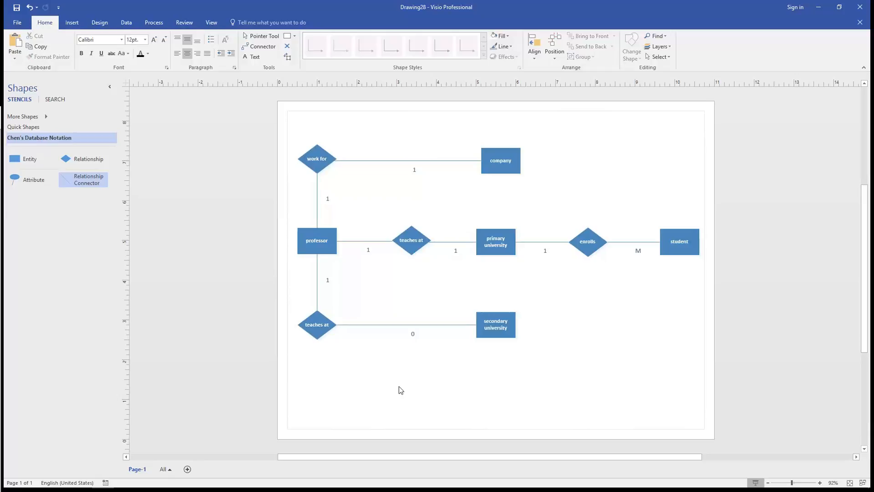
pyautogui.moveTo(318, 256)
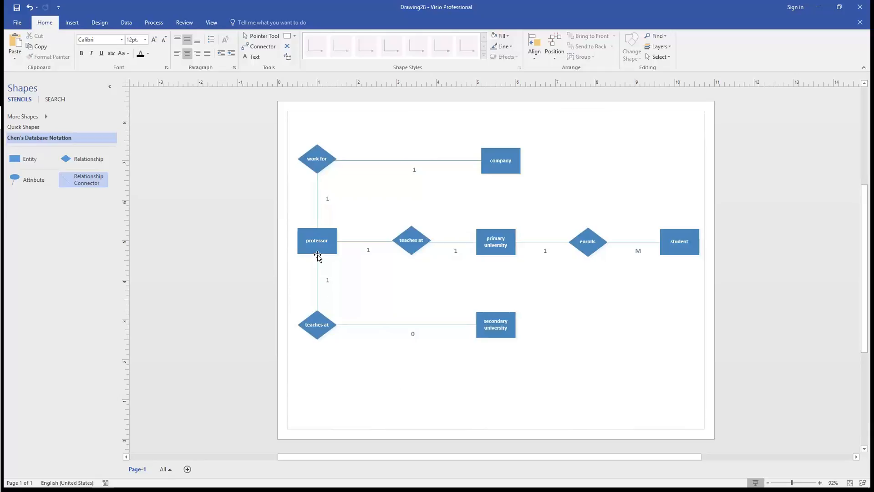
pyautogui.click(410, 241)
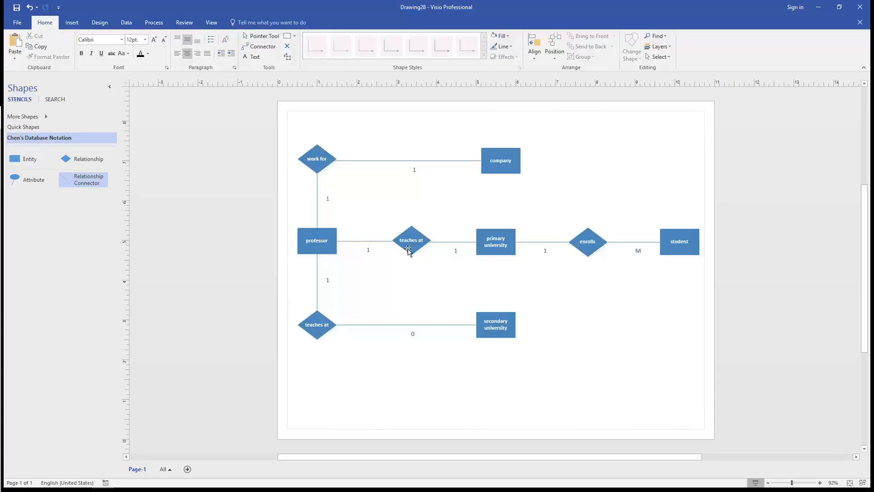
pyautogui.click(494, 242)
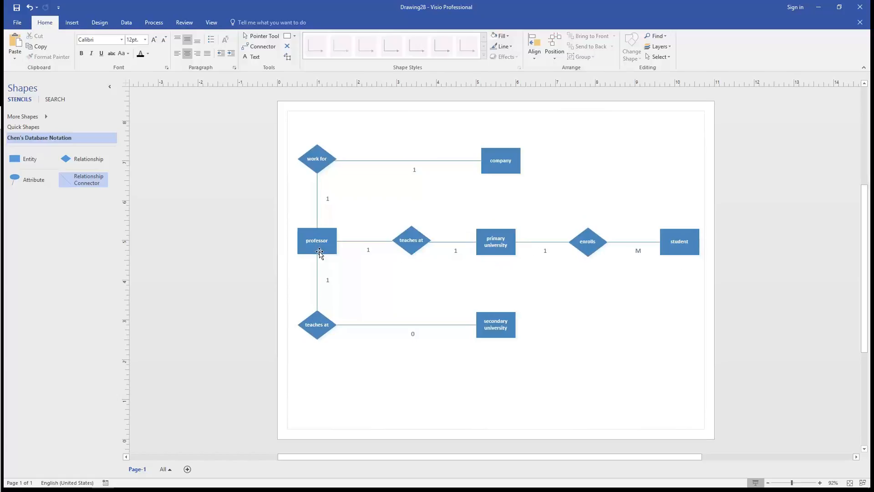
pyautogui.moveTo(501, 336)
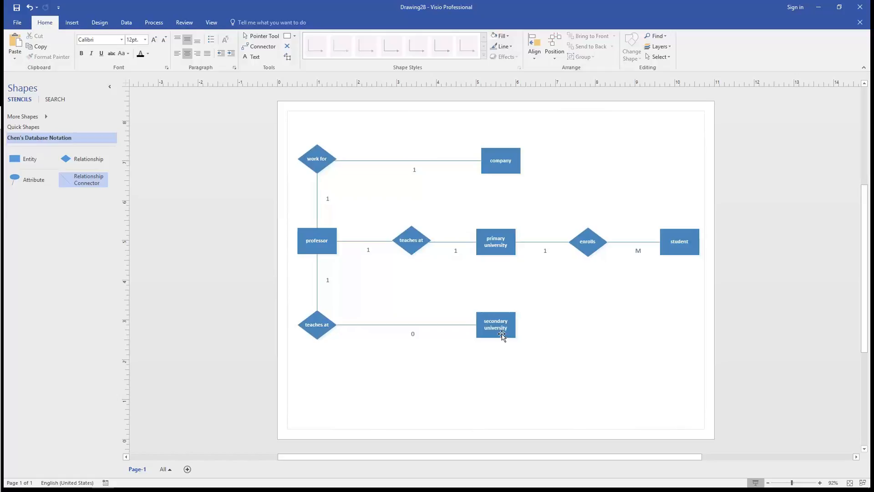
pyautogui.moveTo(415, 343)
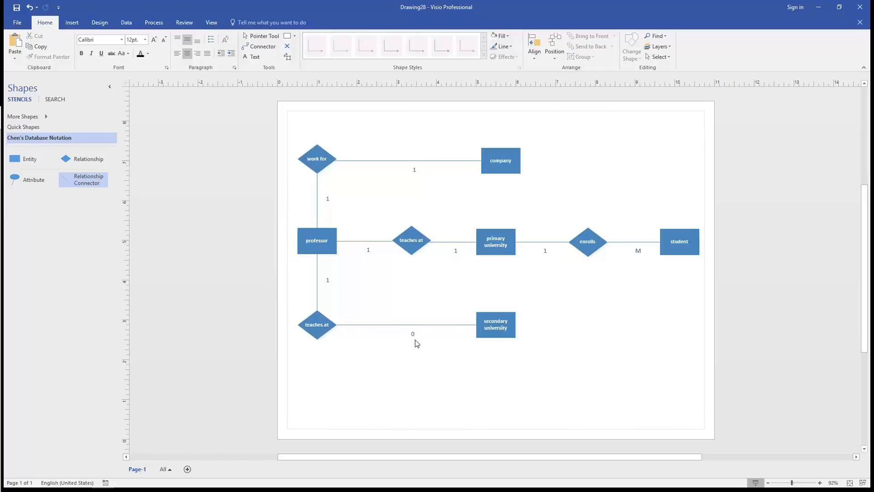
pyautogui.moveTo(394, 333)
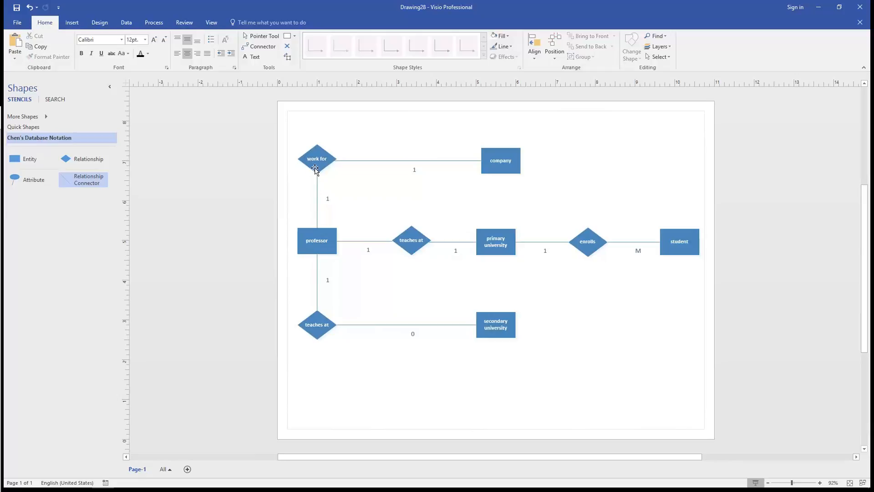
pyautogui.moveTo(487, 164)
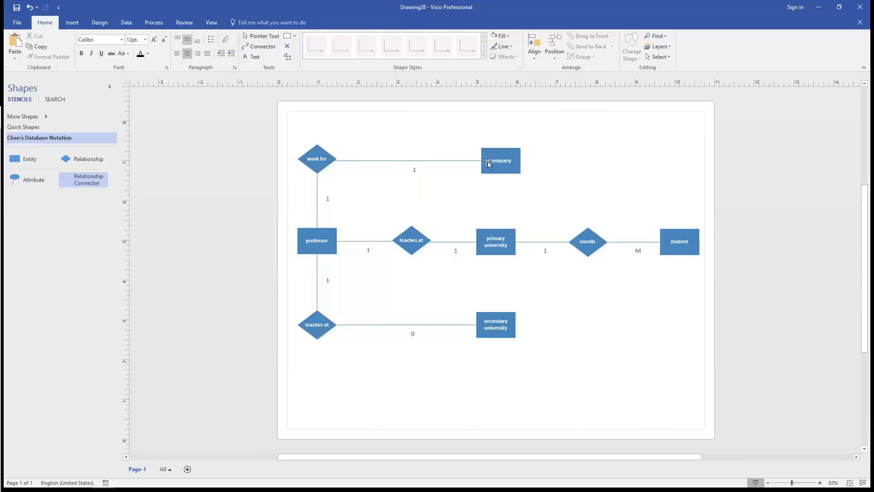
pyautogui.click(459, 209)
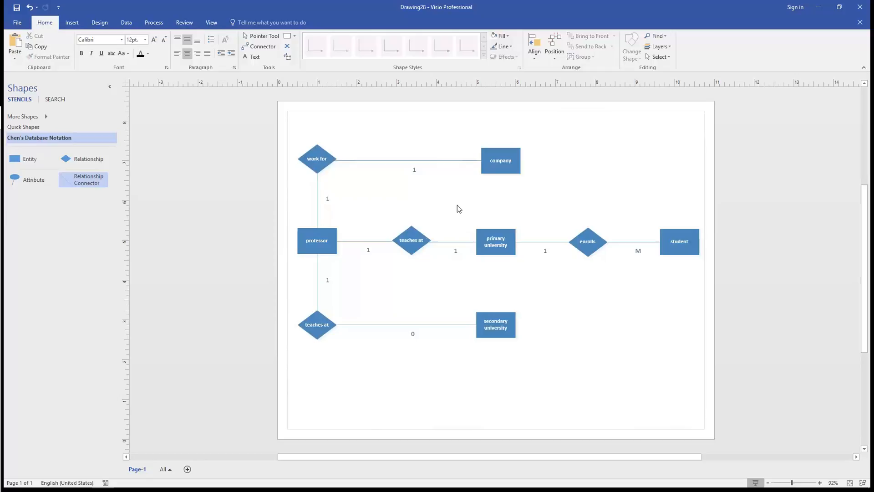